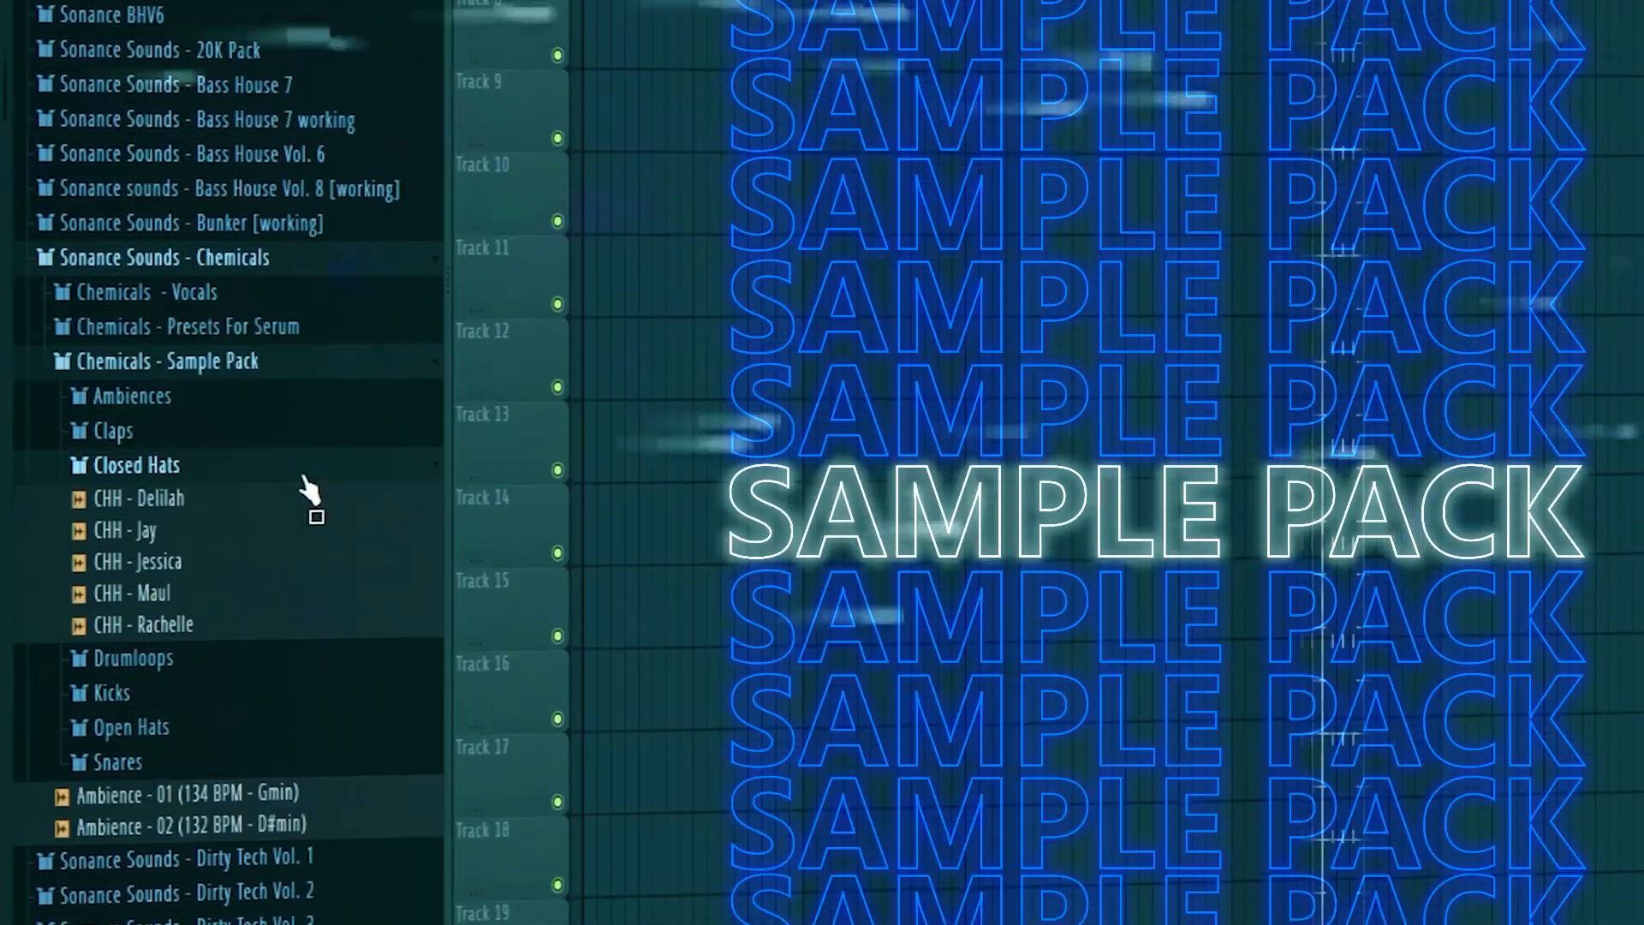
# Load the CHH - Rachelle closed hat sample and place the first hi-hat note
pyautogui.doubleClick(145, 624)
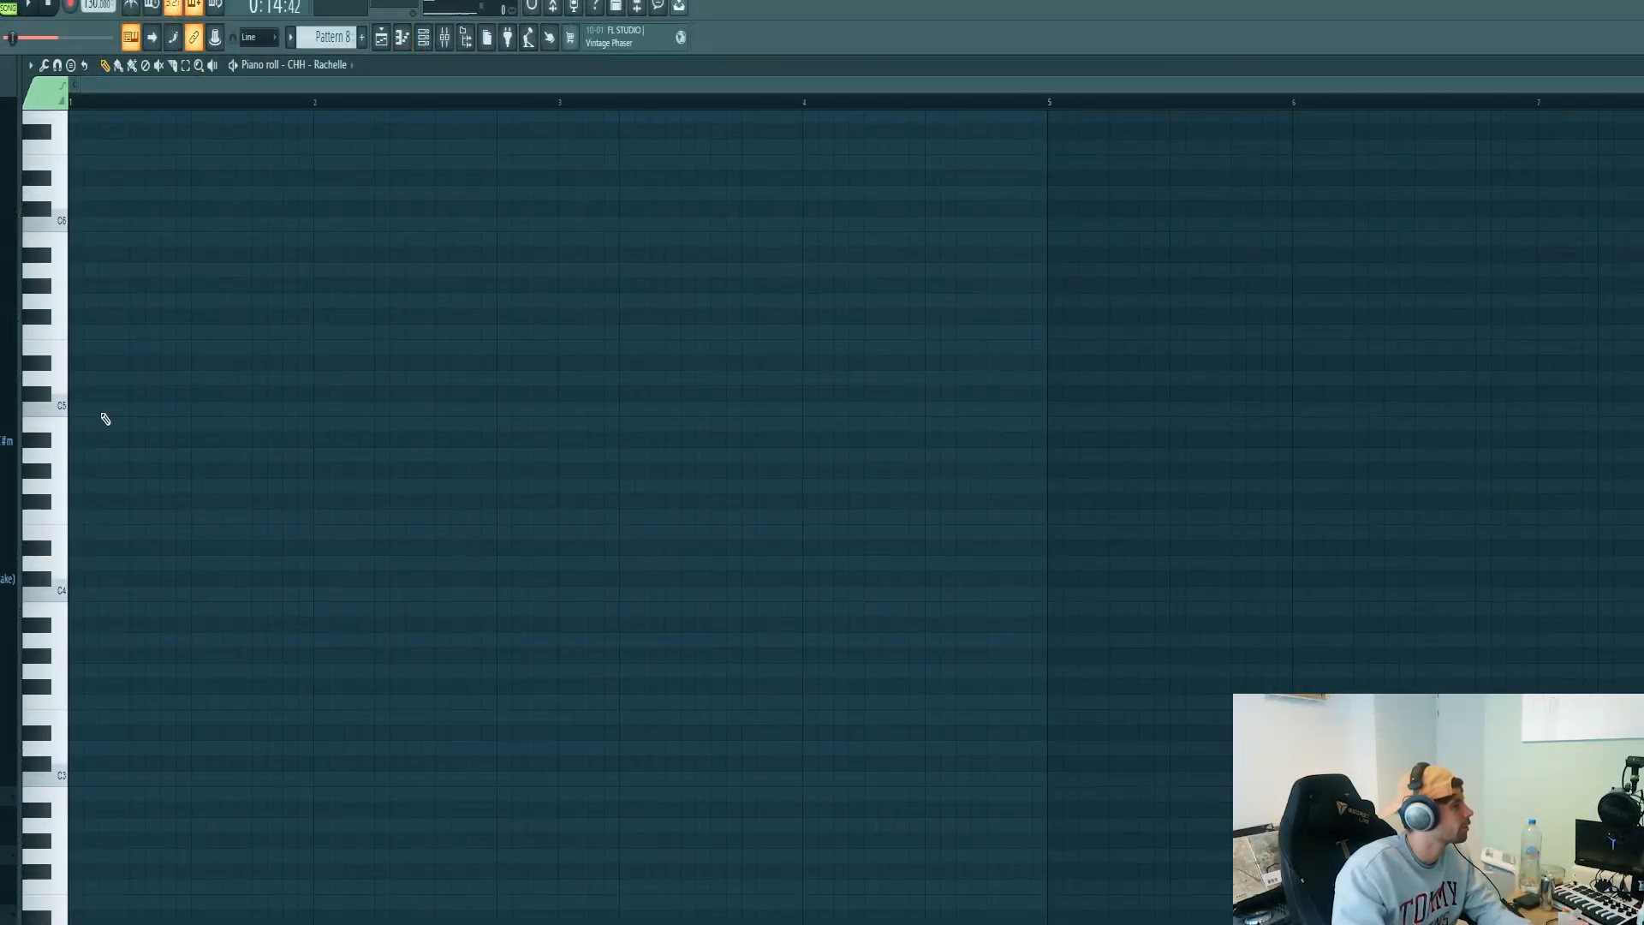
pyautogui.click(220, 410)
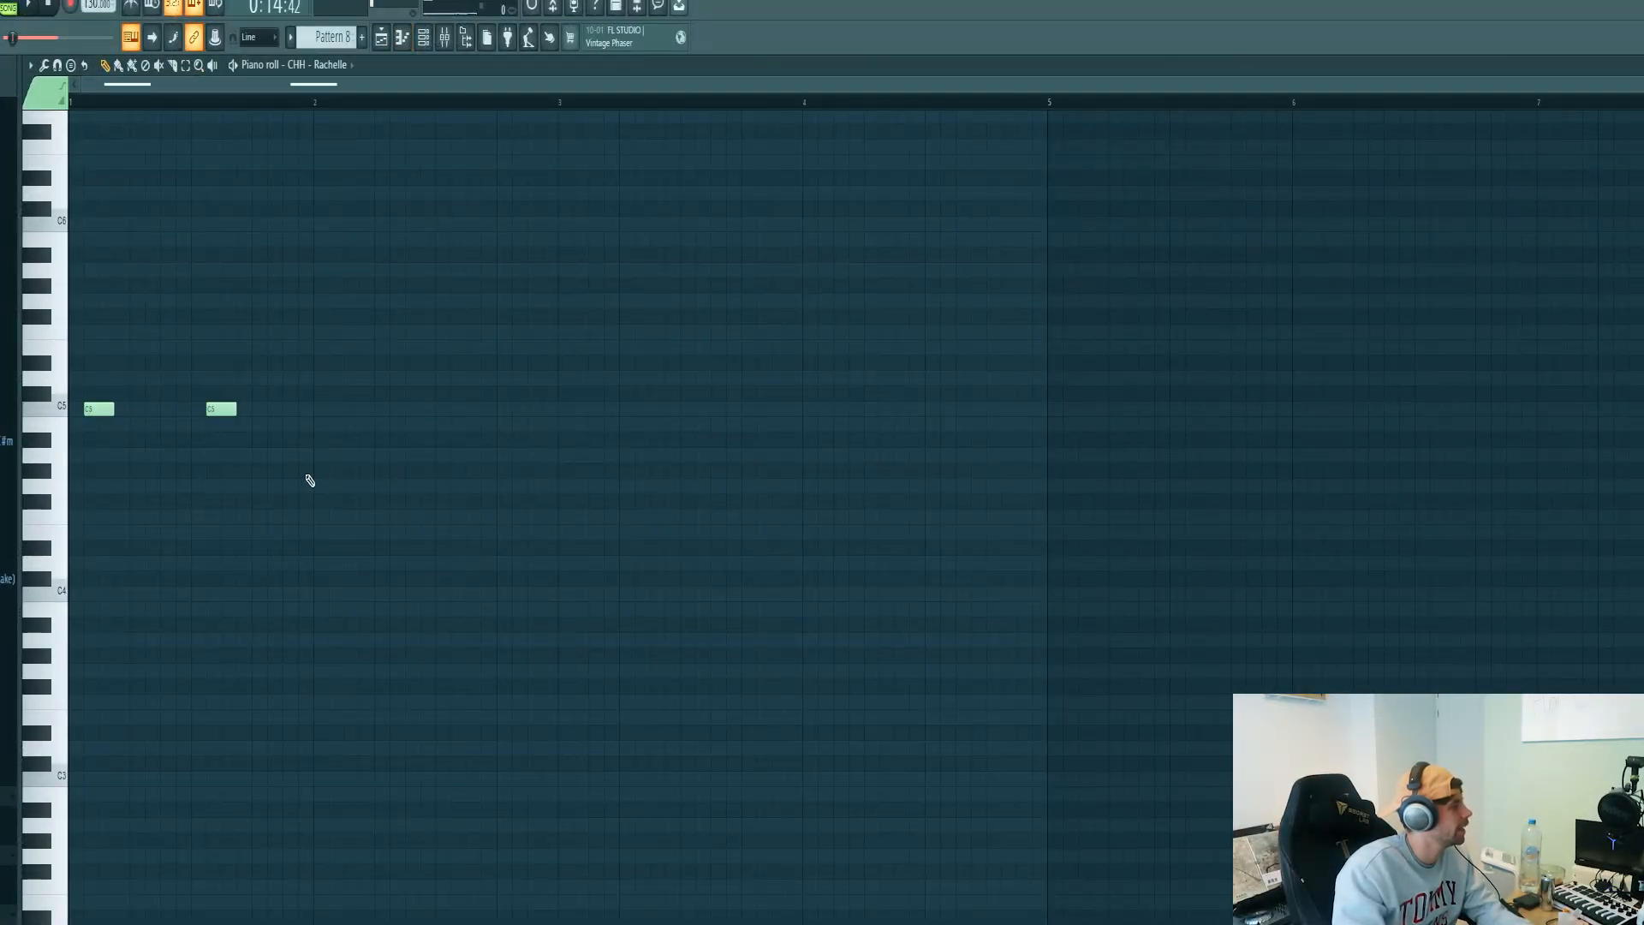
pyautogui.moveTo(52, 497)
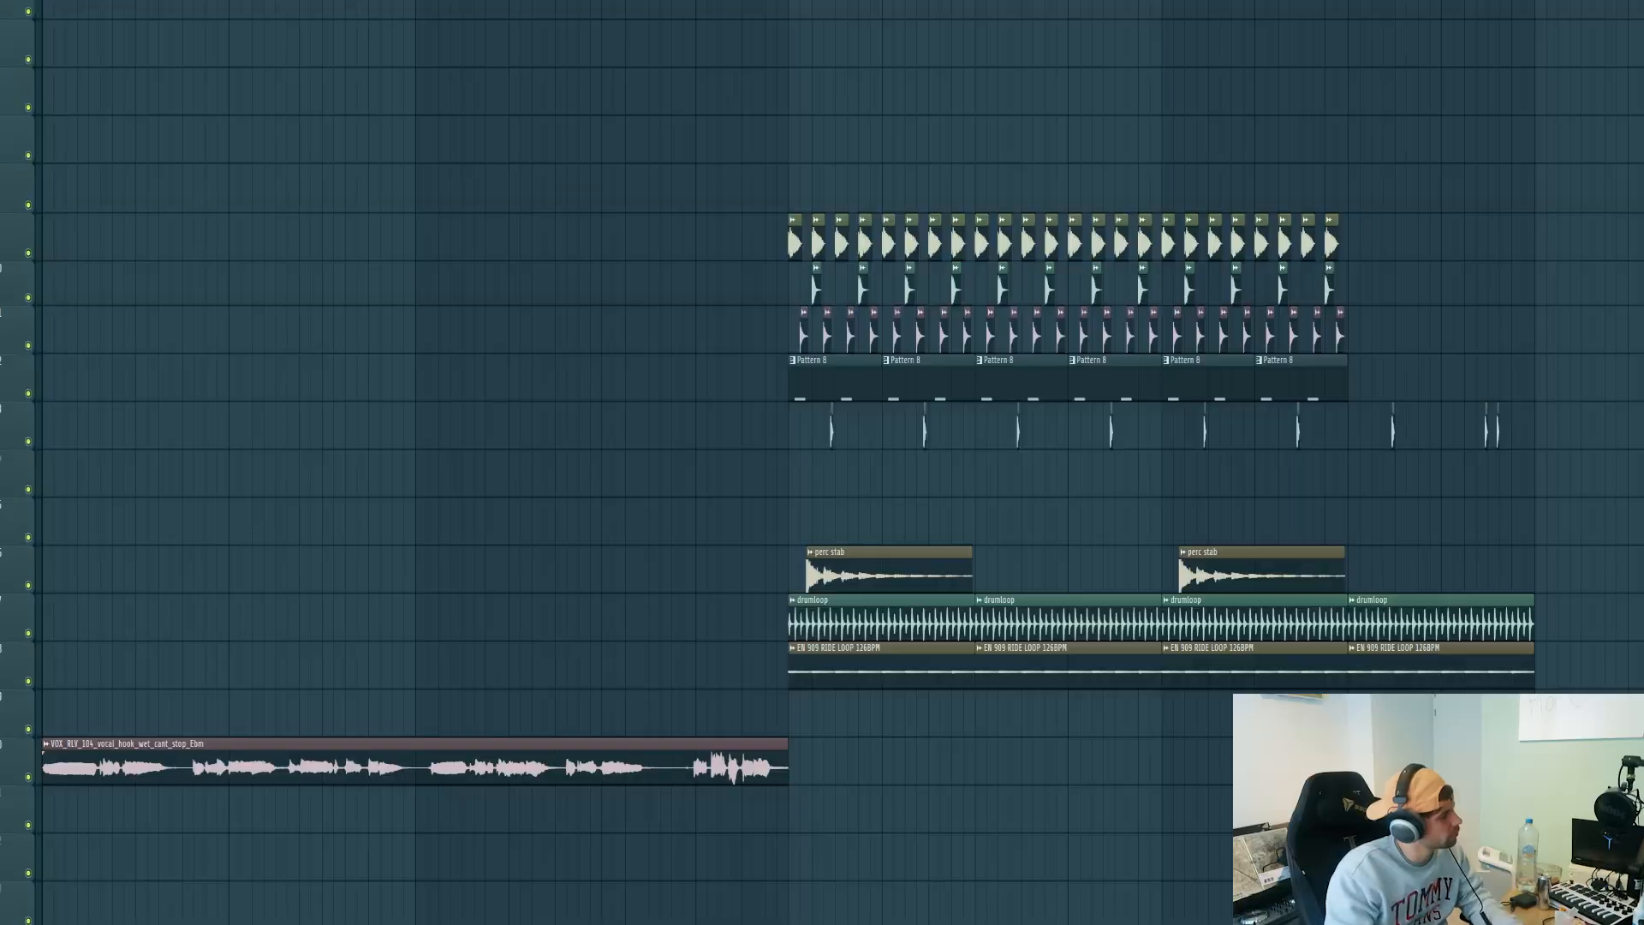
pyautogui.moveTo(556, 624)
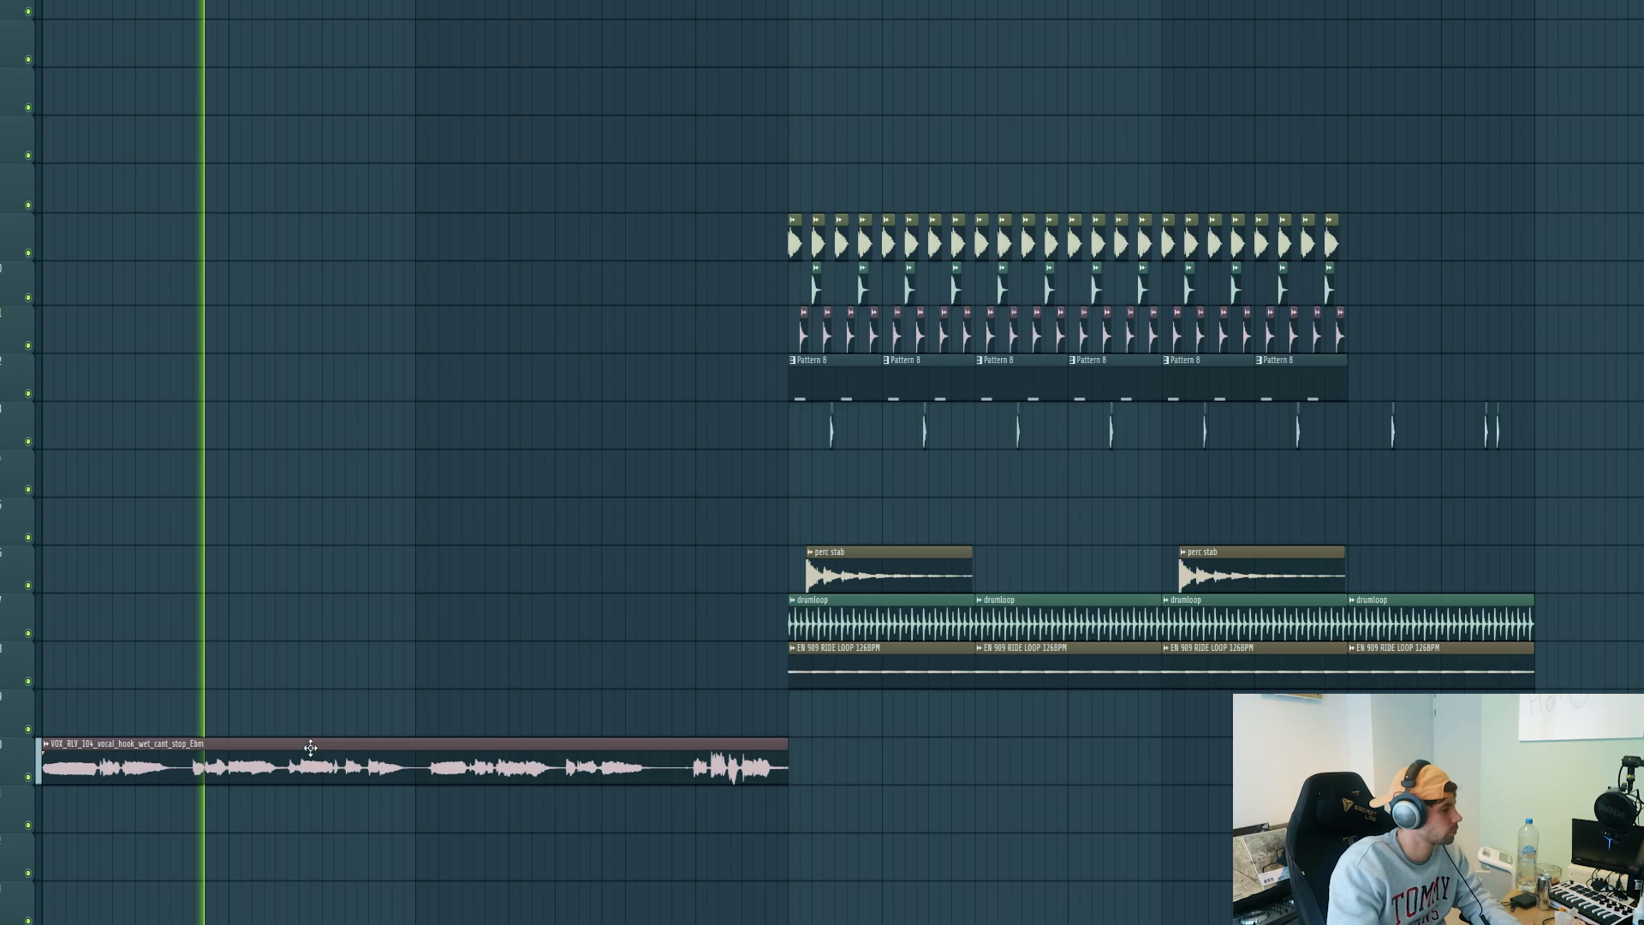
# Open the vocal clip's settings from the Playlist to reach its mixer insert
pyautogui.doubleClick(314, 747)
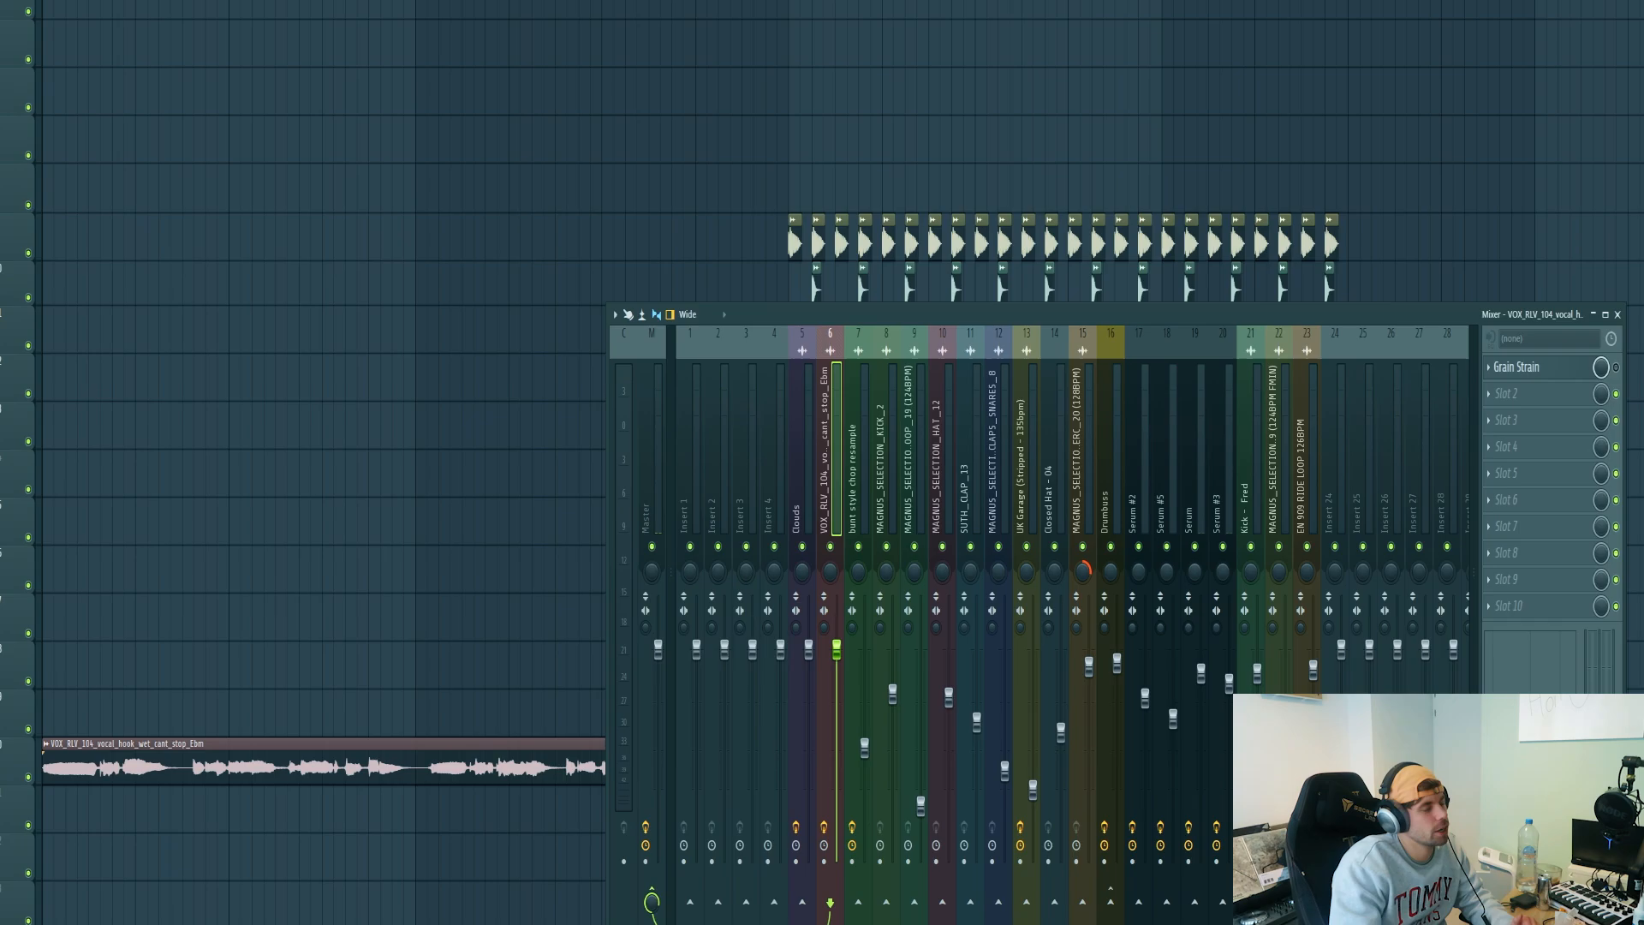
# Open Grain Strain on the vocal insert and adjust a grain setting
pyautogui.click(1515, 367)
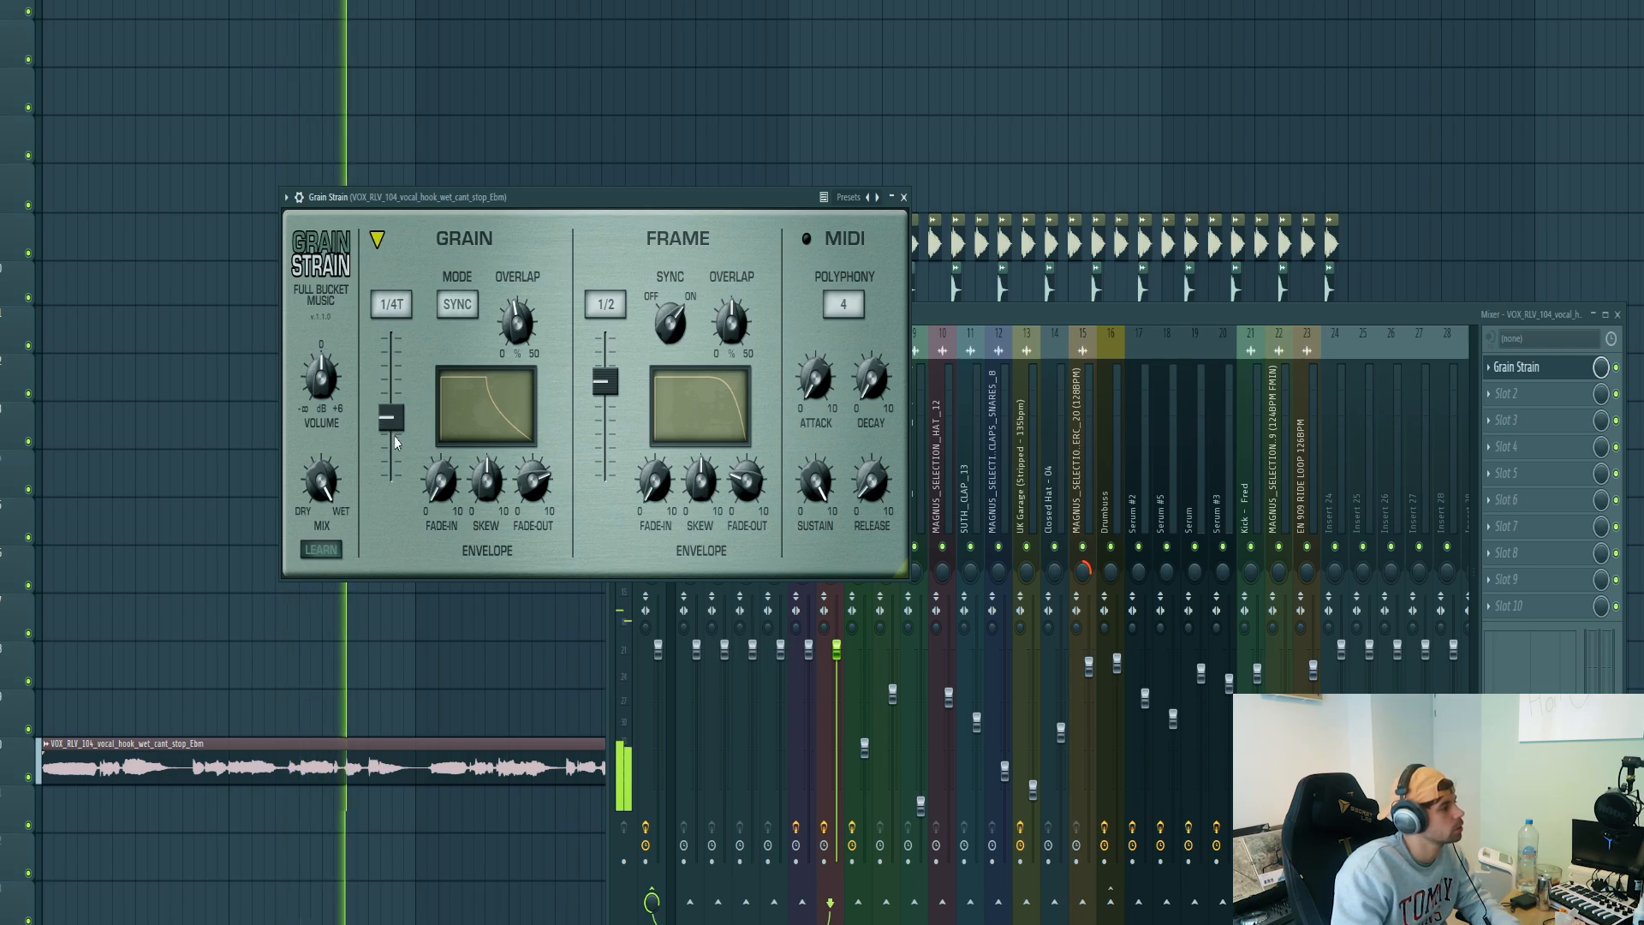
pyautogui.click(901, 196)
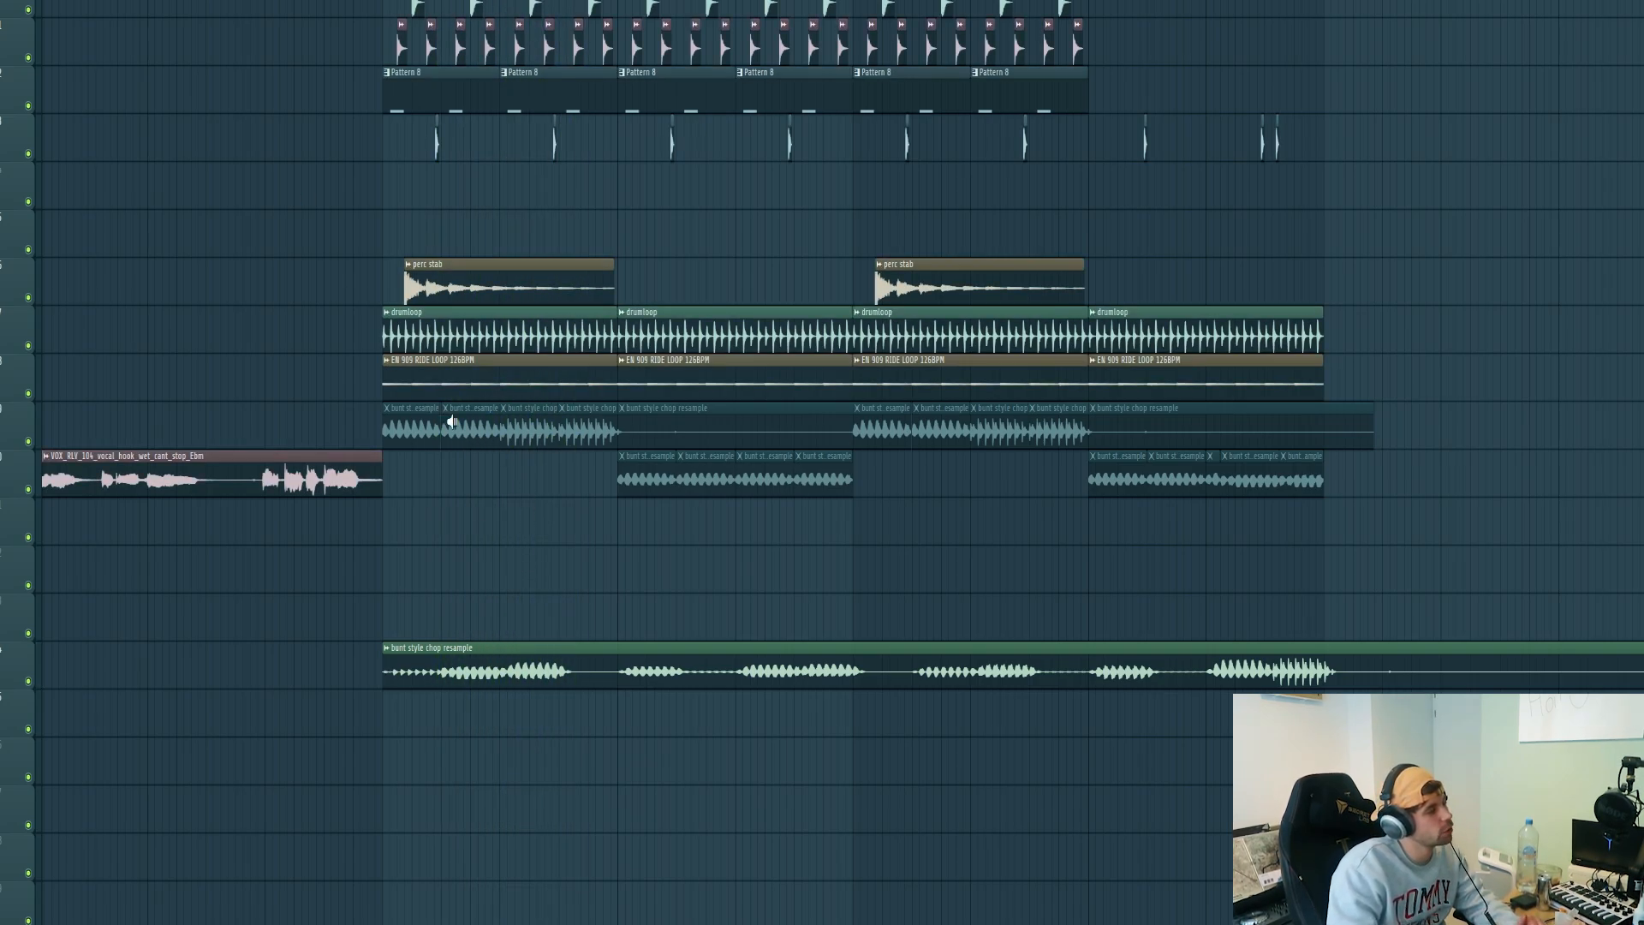
pyautogui.moveTo(504, 445)
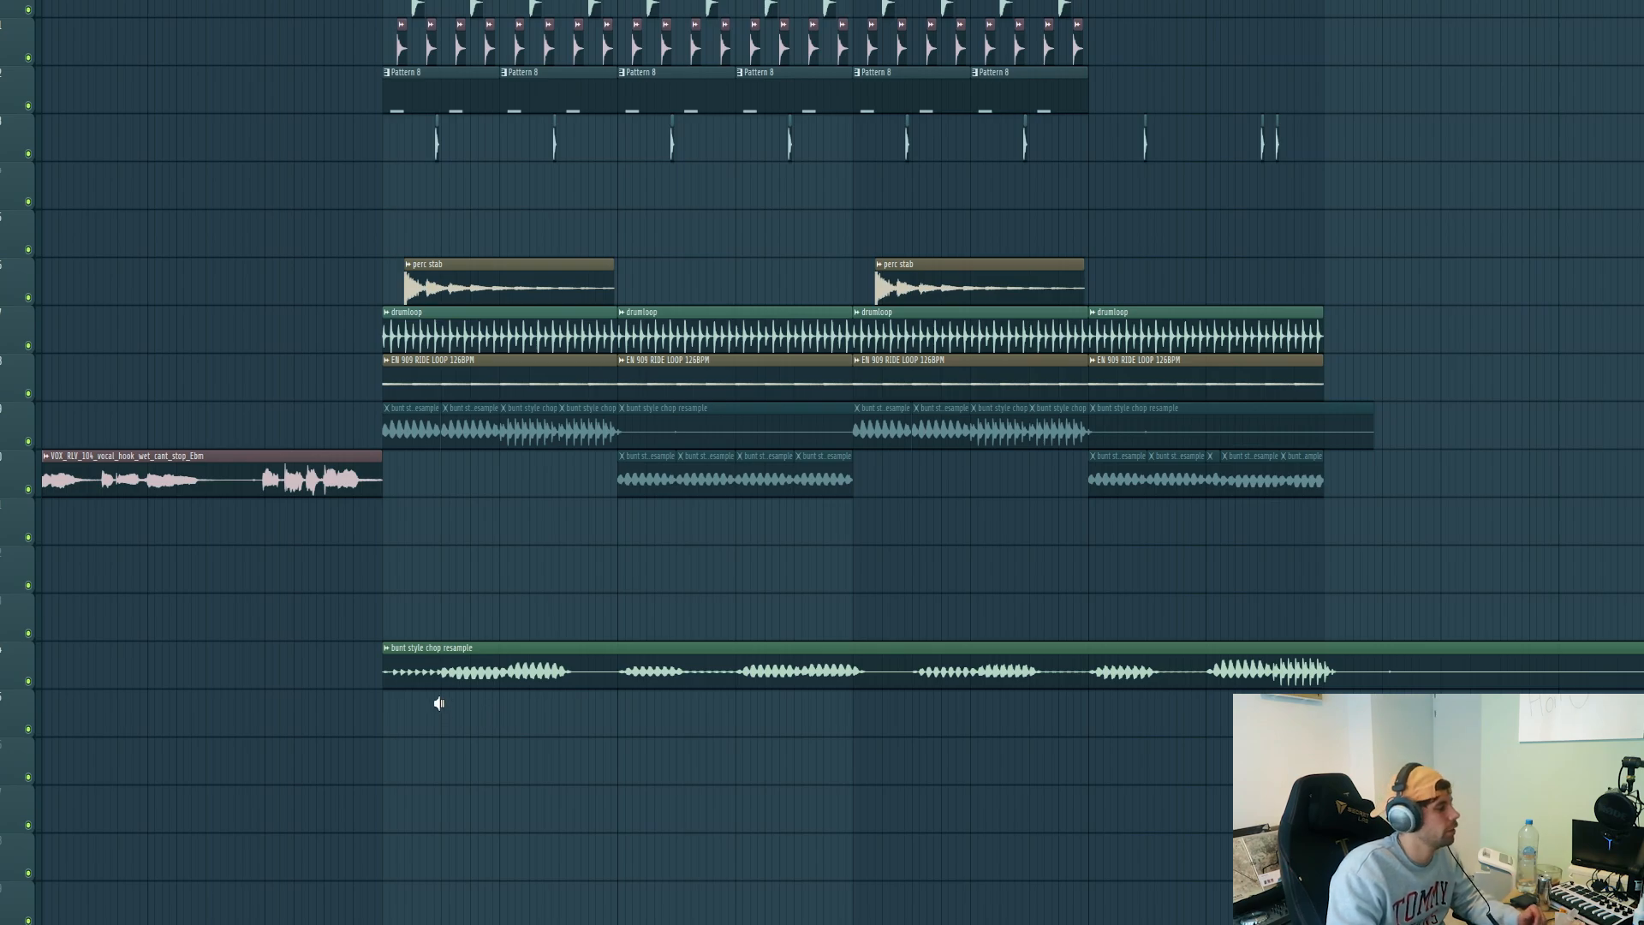
pyautogui.moveTo(432, 713)
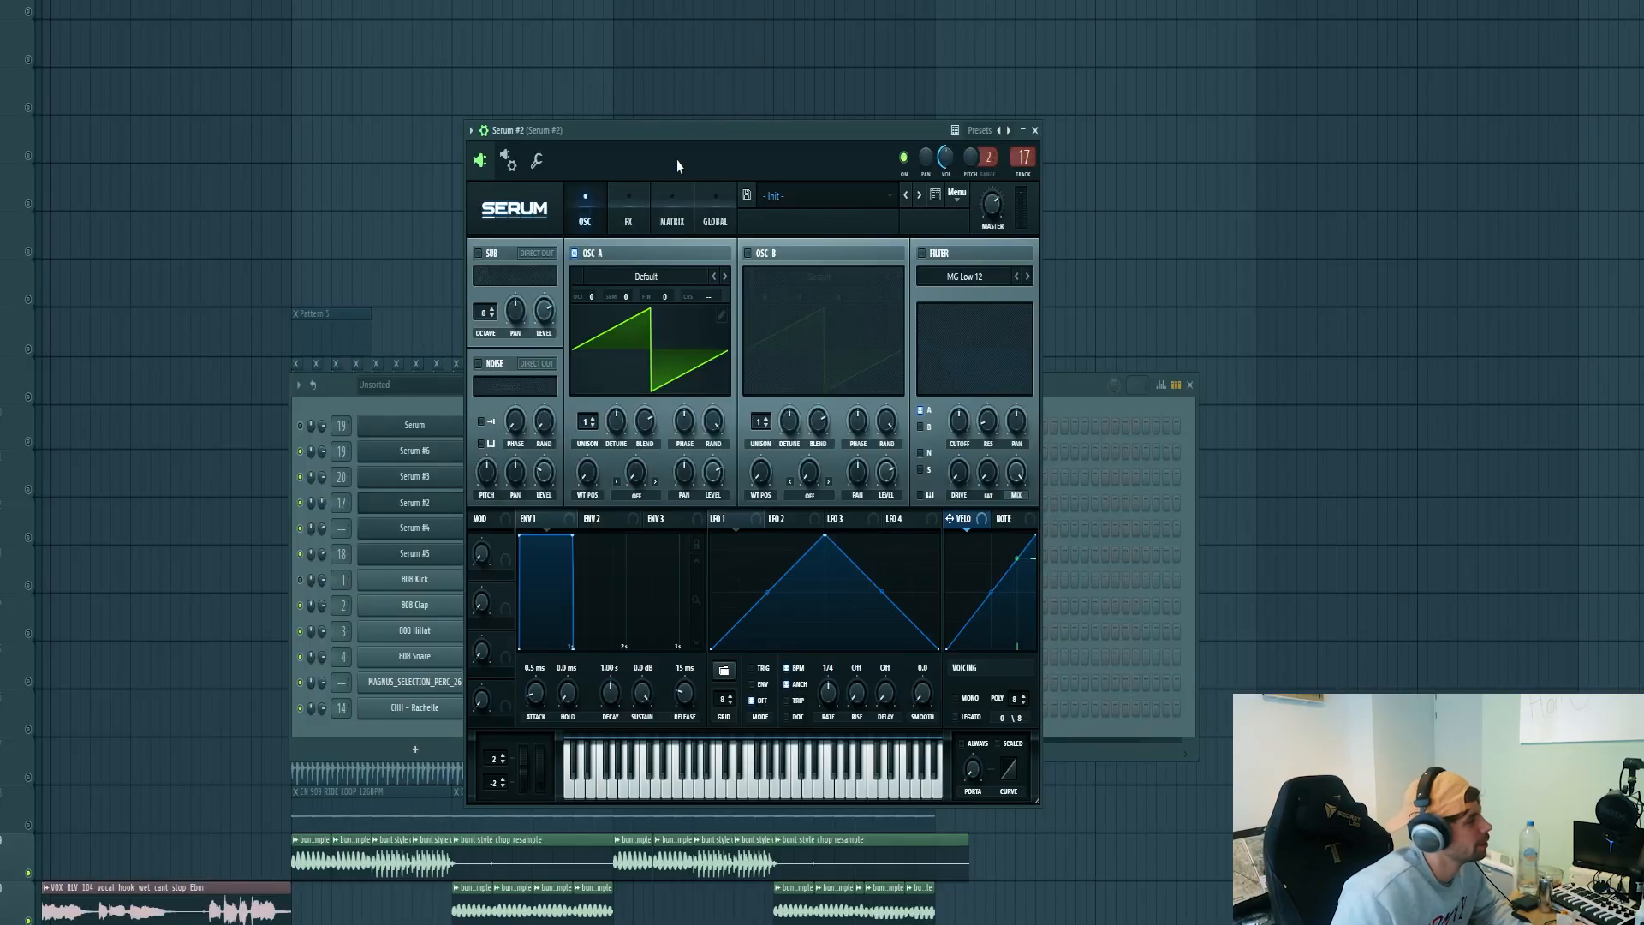
# Load the Bass - Rachelle preset into Serum #2 and close the synth window
pyautogui.click(823, 195)
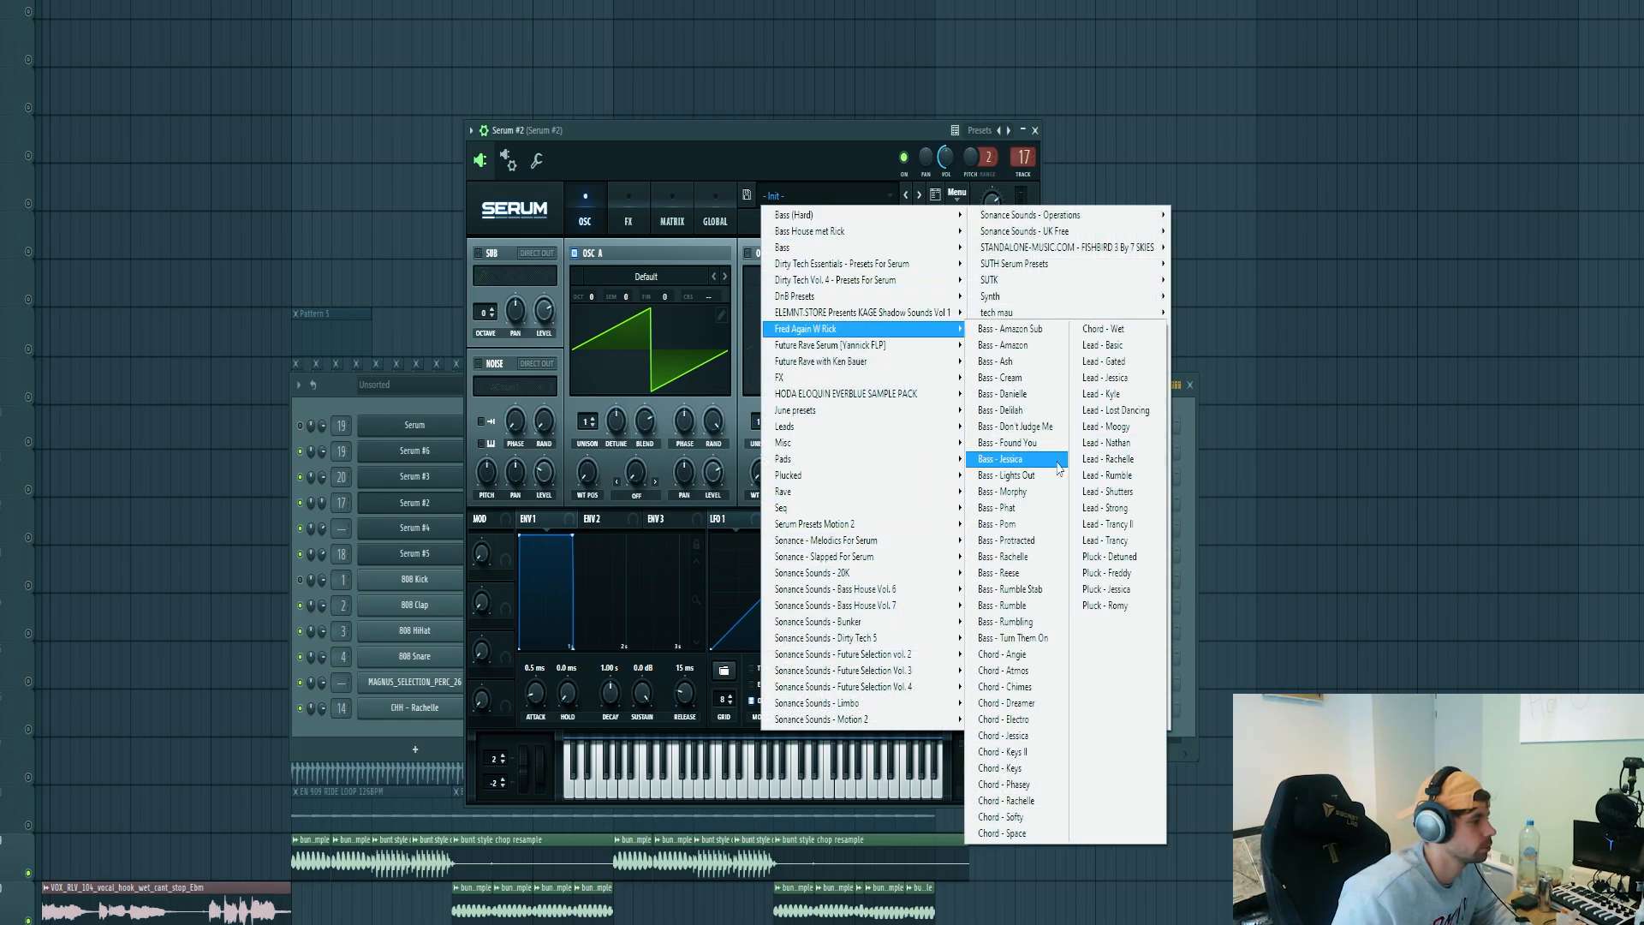
pyautogui.click(998, 523)
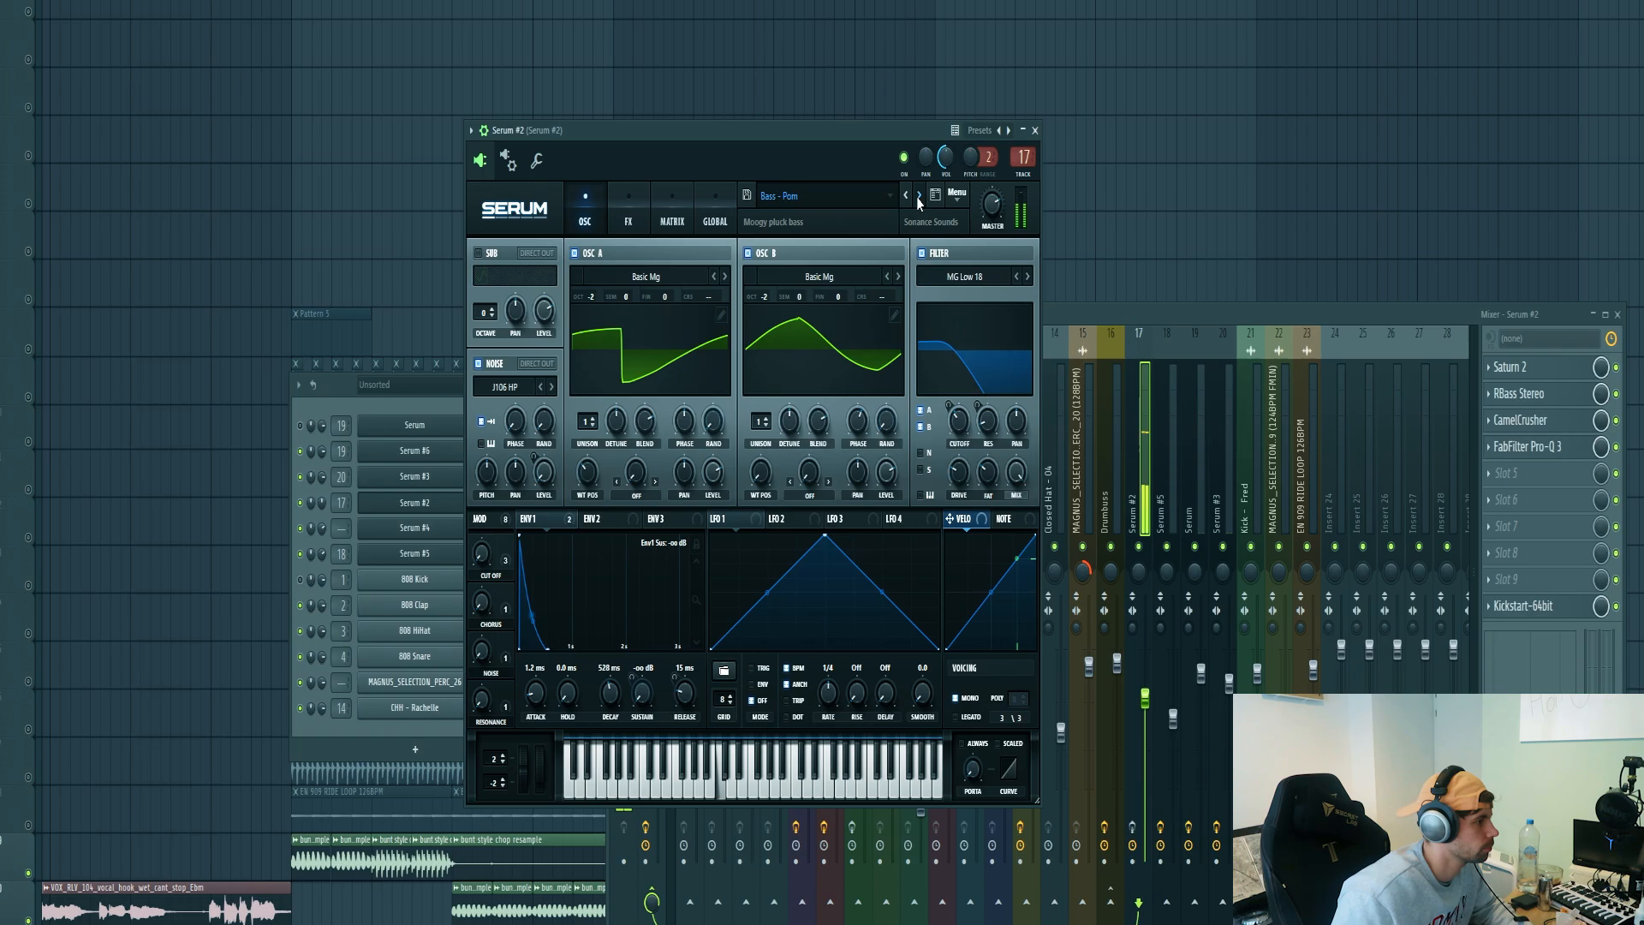
pyautogui.click(917, 195)
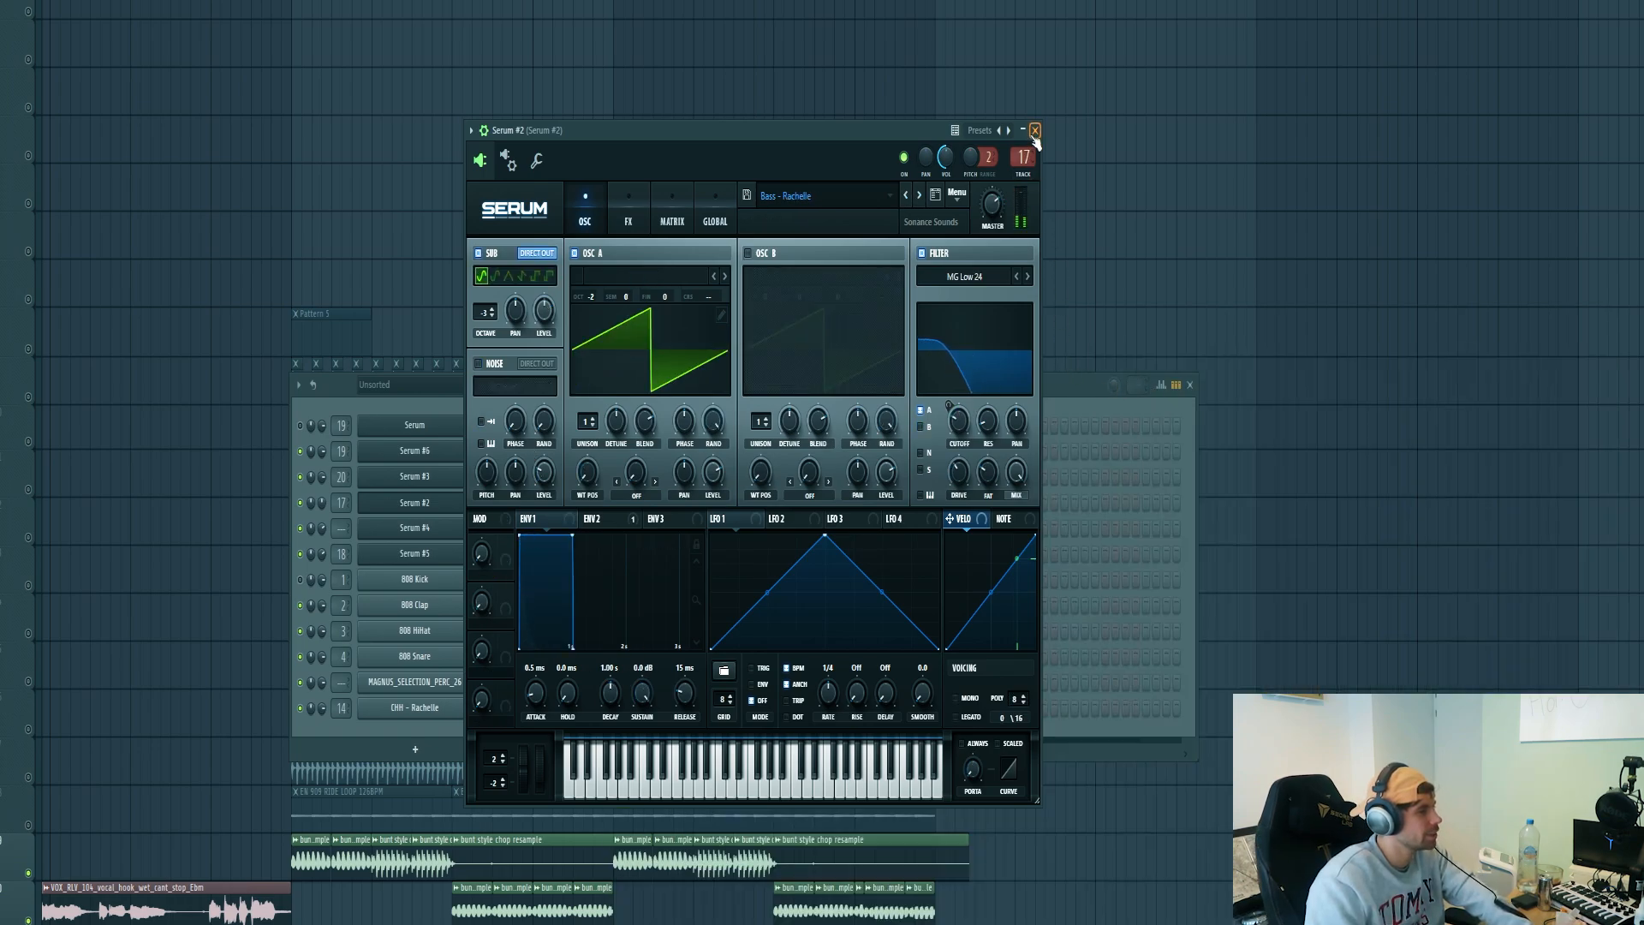
pyautogui.click(1033, 130)
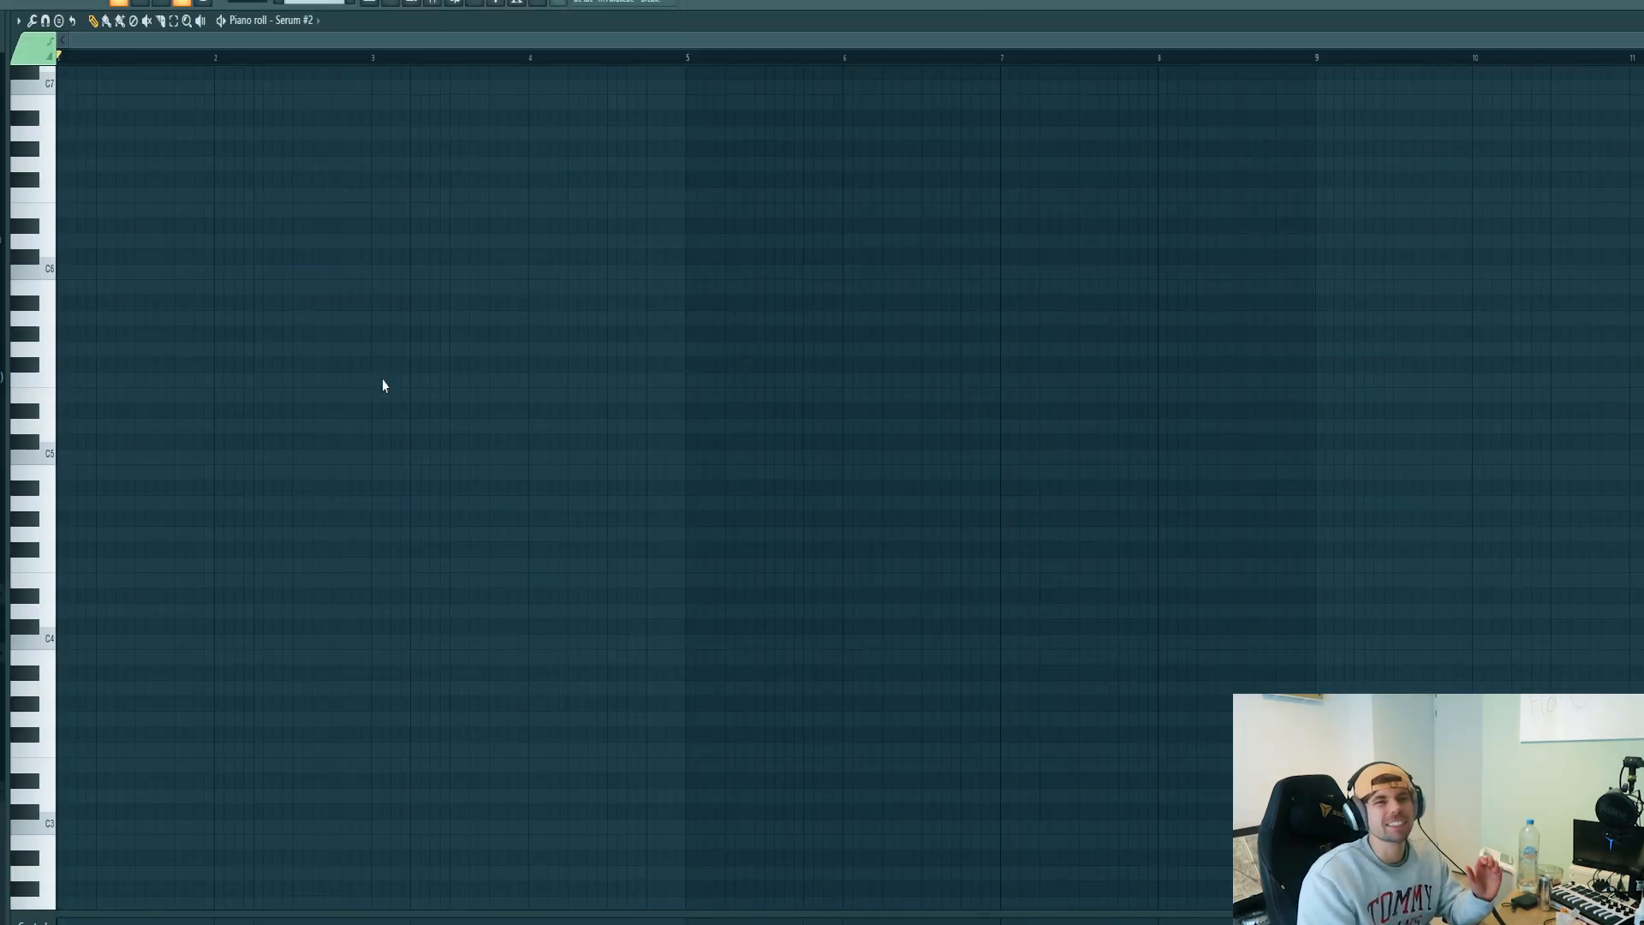
pyautogui.moveTo(180, 387)
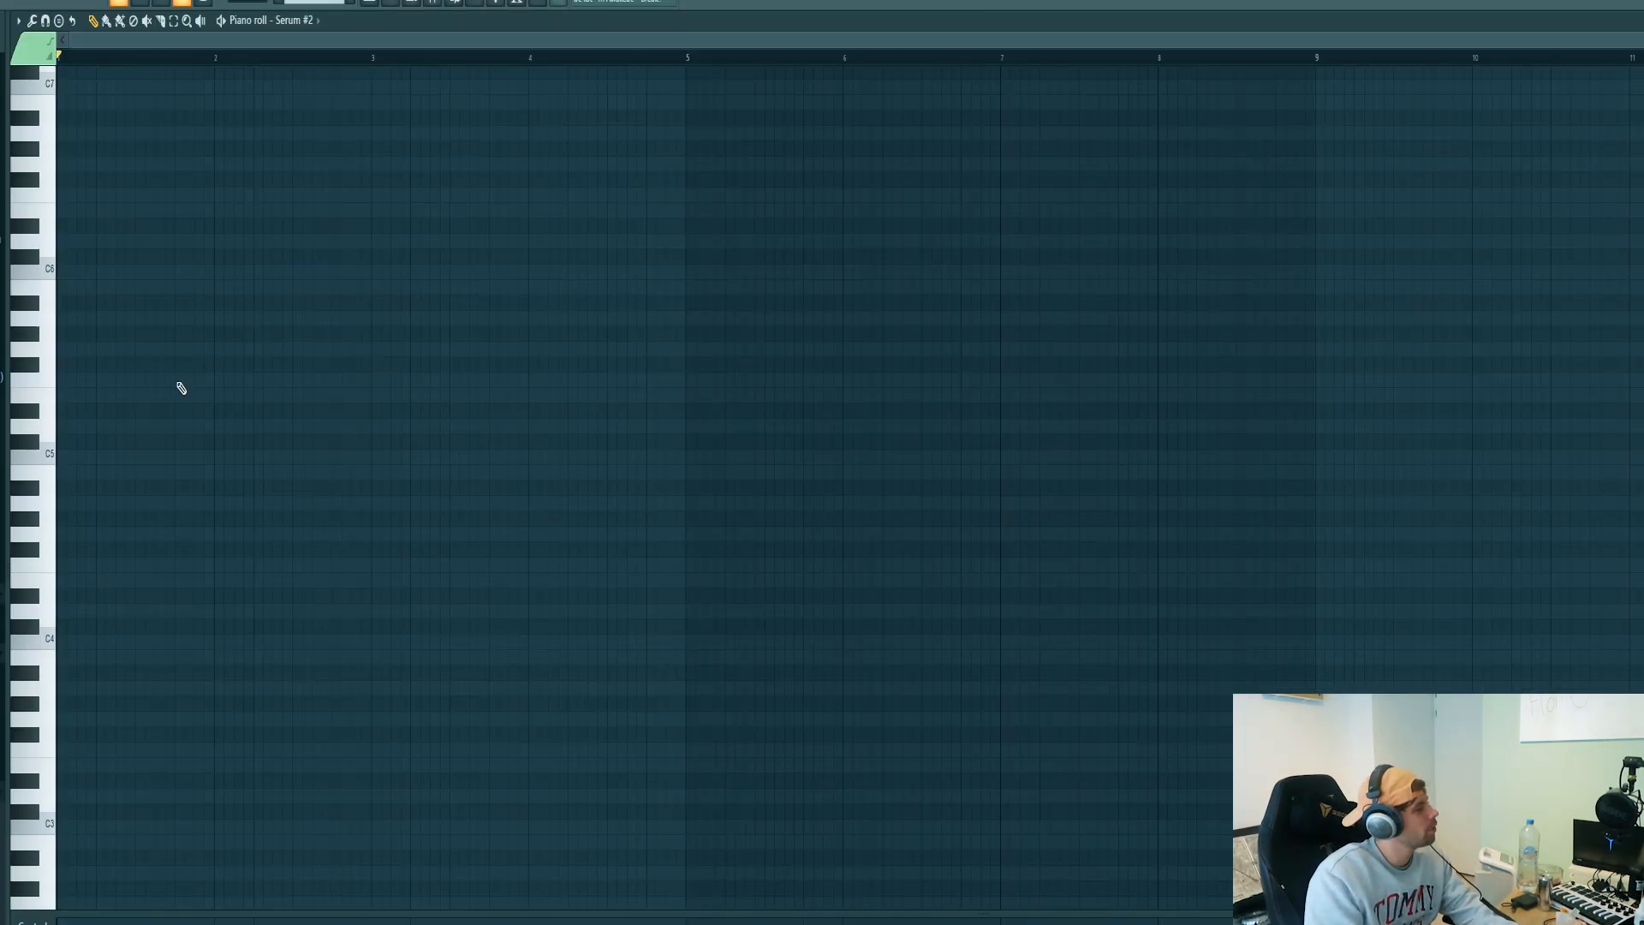
# Draw the opening short bass notes for Serum #2 in the piano roll
pyautogui.click(65, 378)
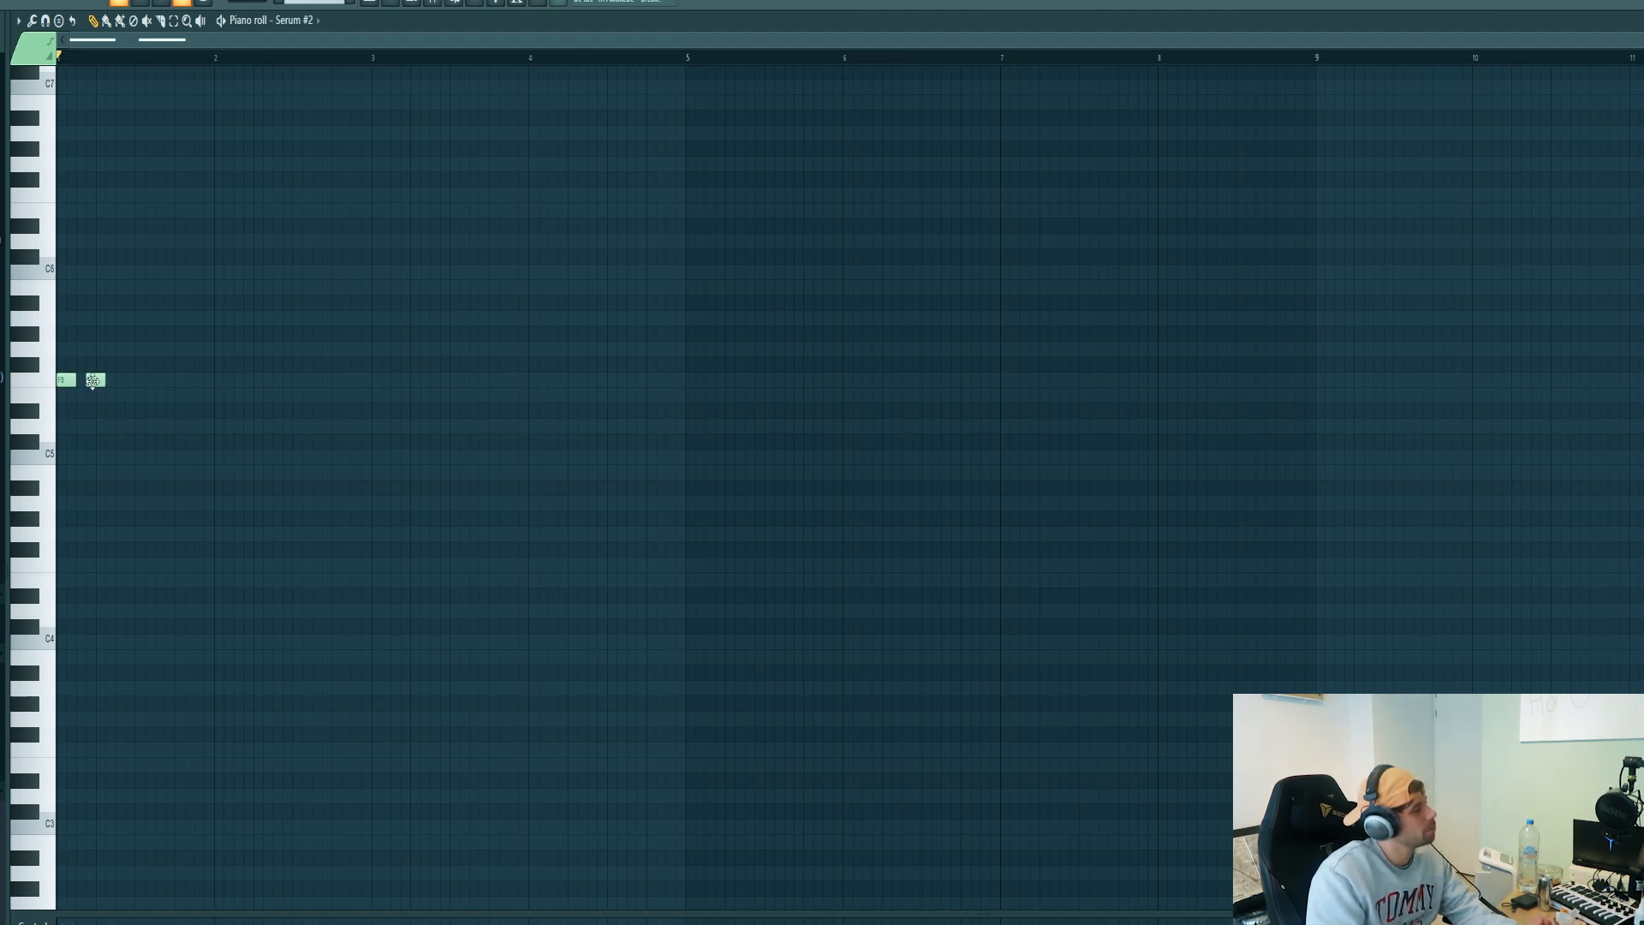
pyautogui.click(113, 379)
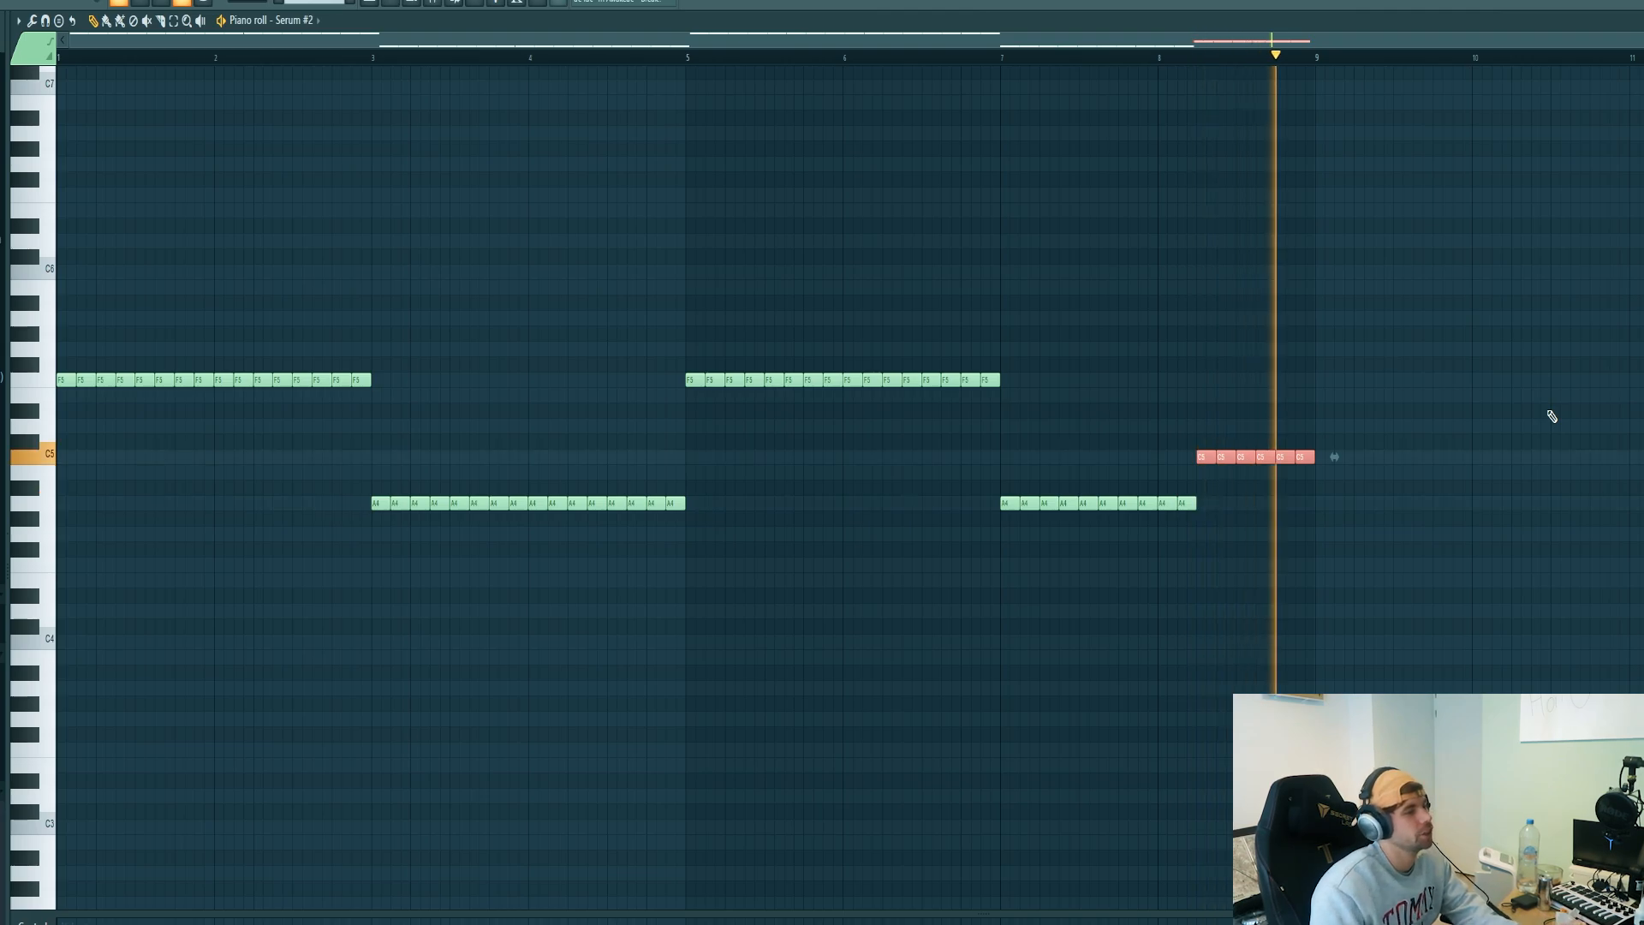
pyautogui.click(194, 47)
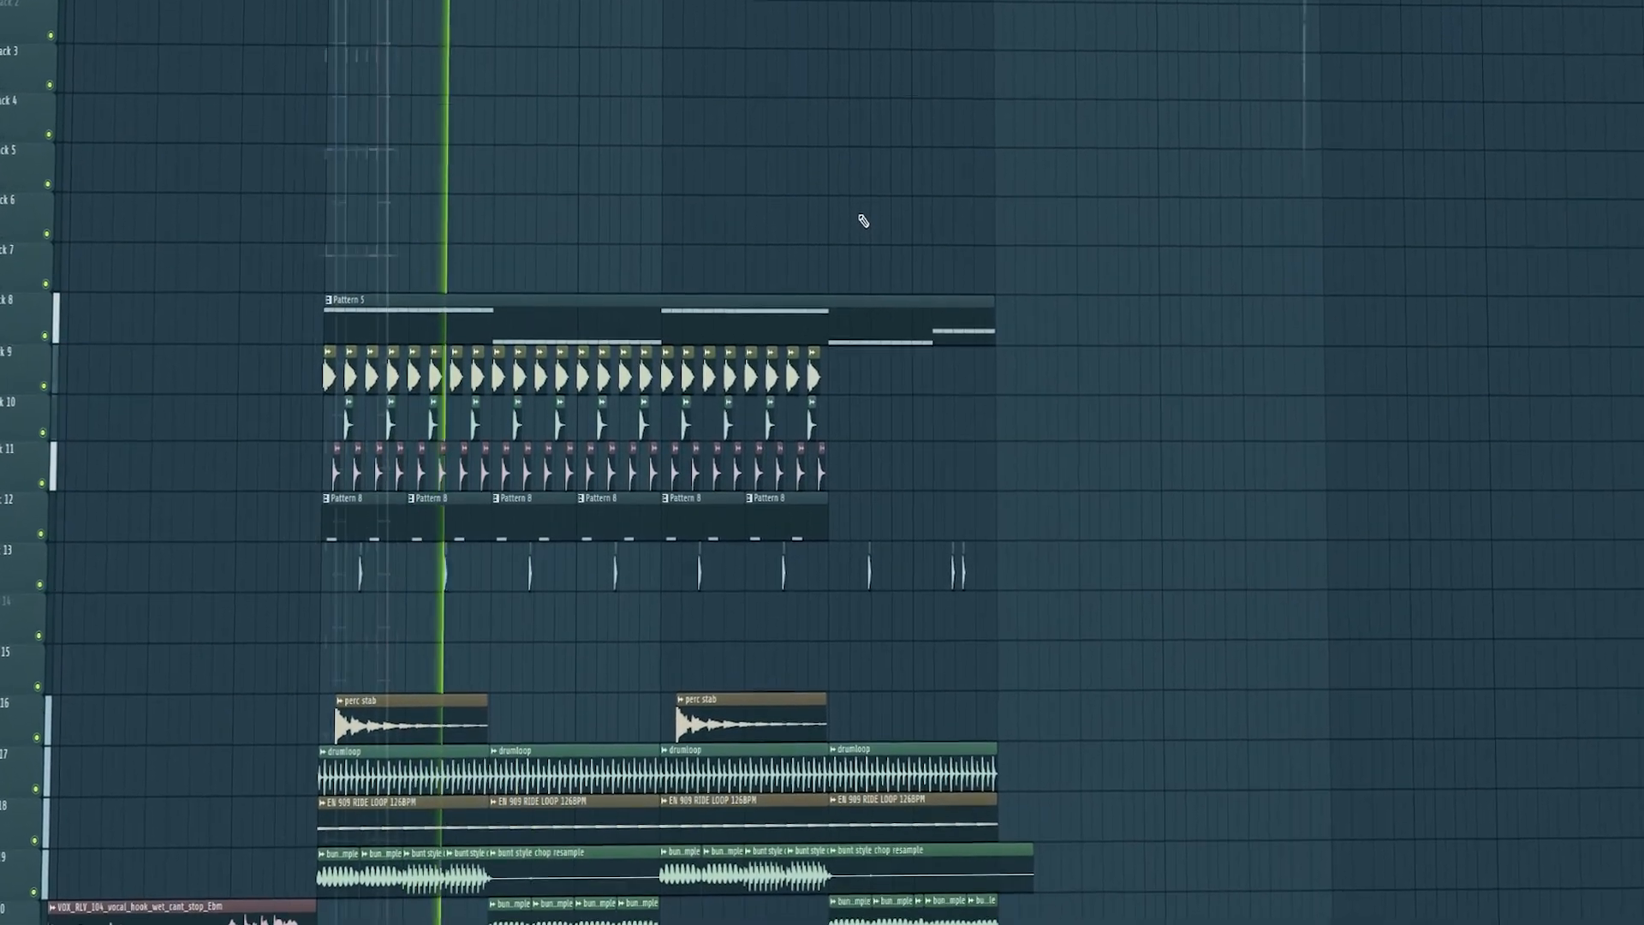
# Scroll the Playlist up to the empty track above the drum patterns
pyautogui.scroll(3)
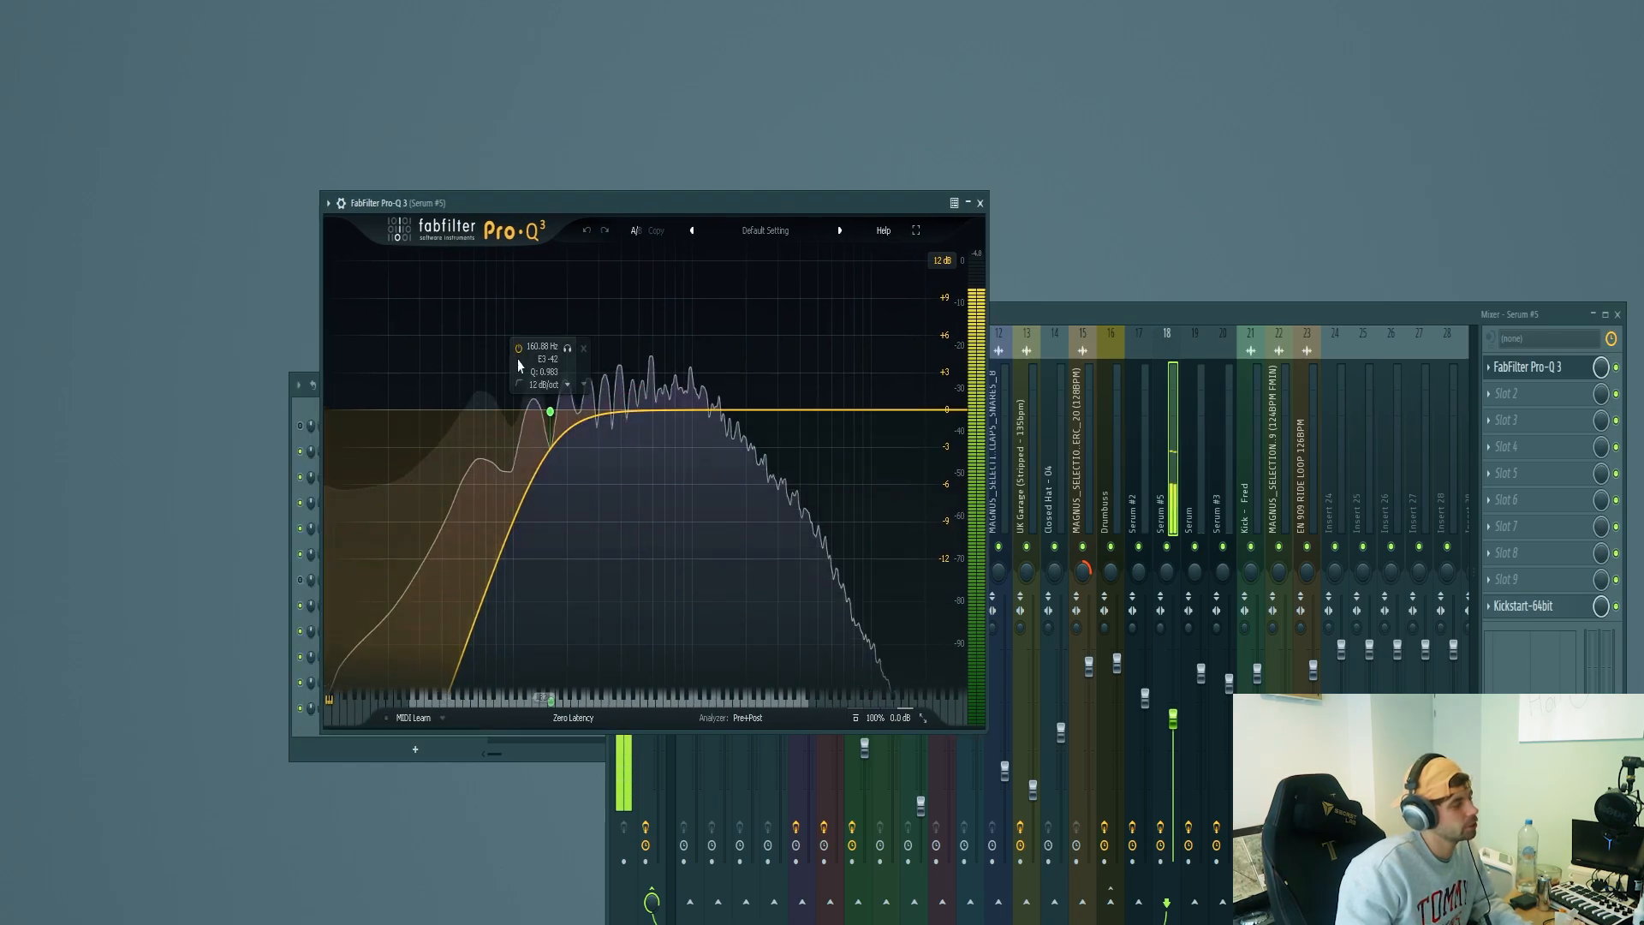
# Set Pro-Q 3's steep low-cut band on Serum #5 to about 160 Hz
pyautogui.click(1522, 606)
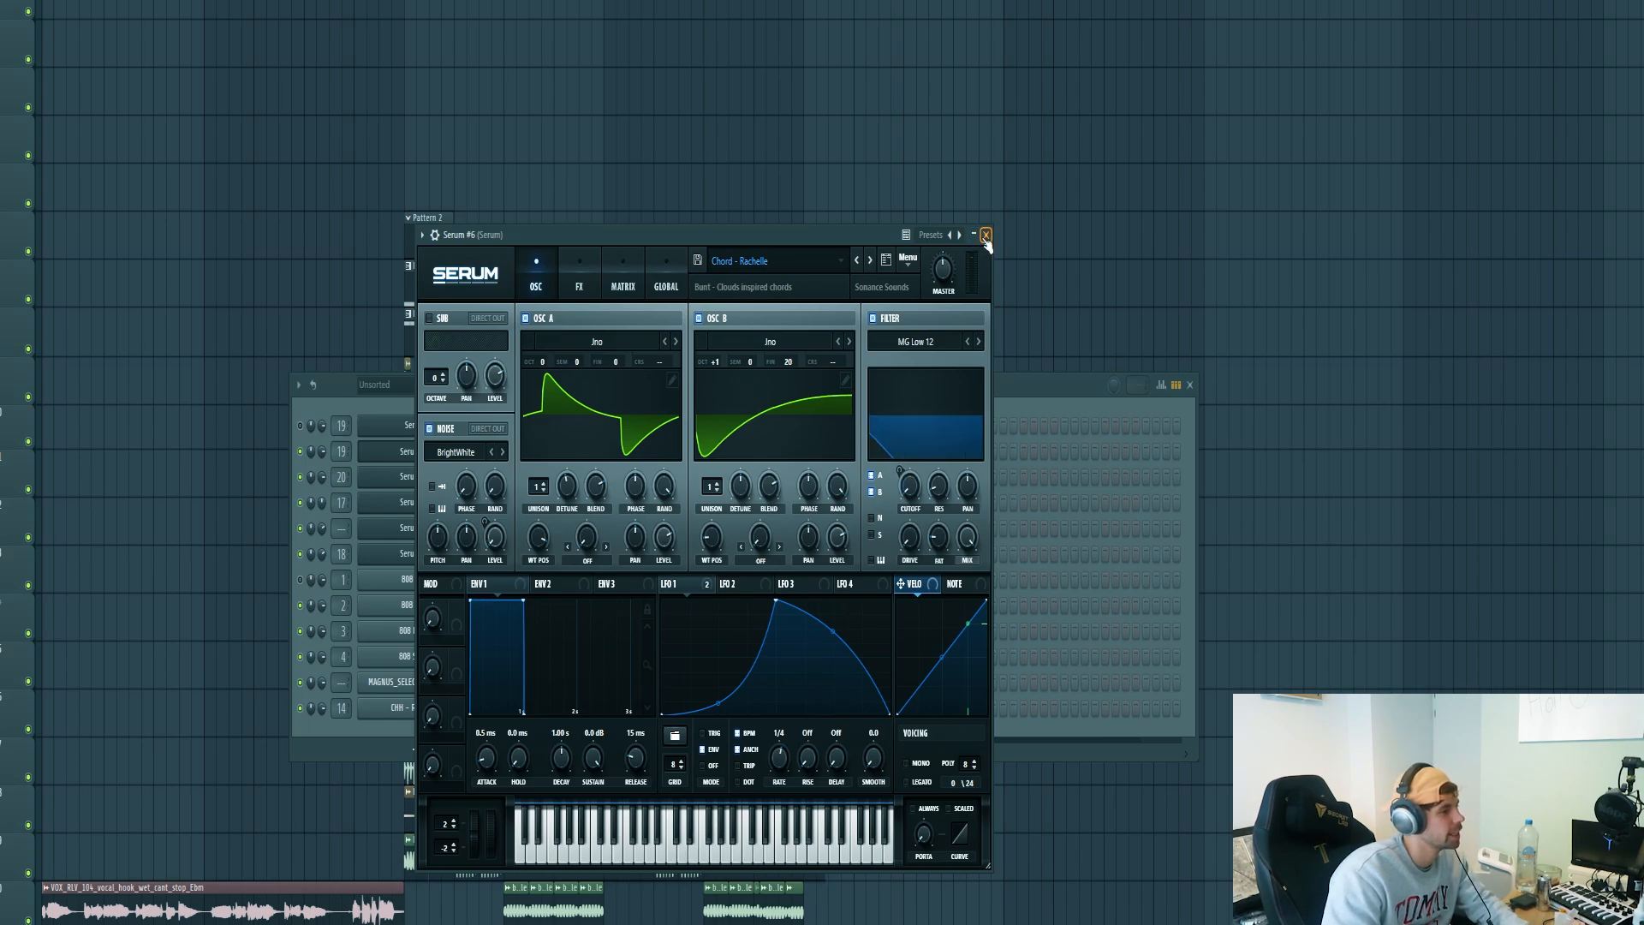
# Close the Serum #6 window after loading Chord - Rachelle
pyautogui.click(984, 233)
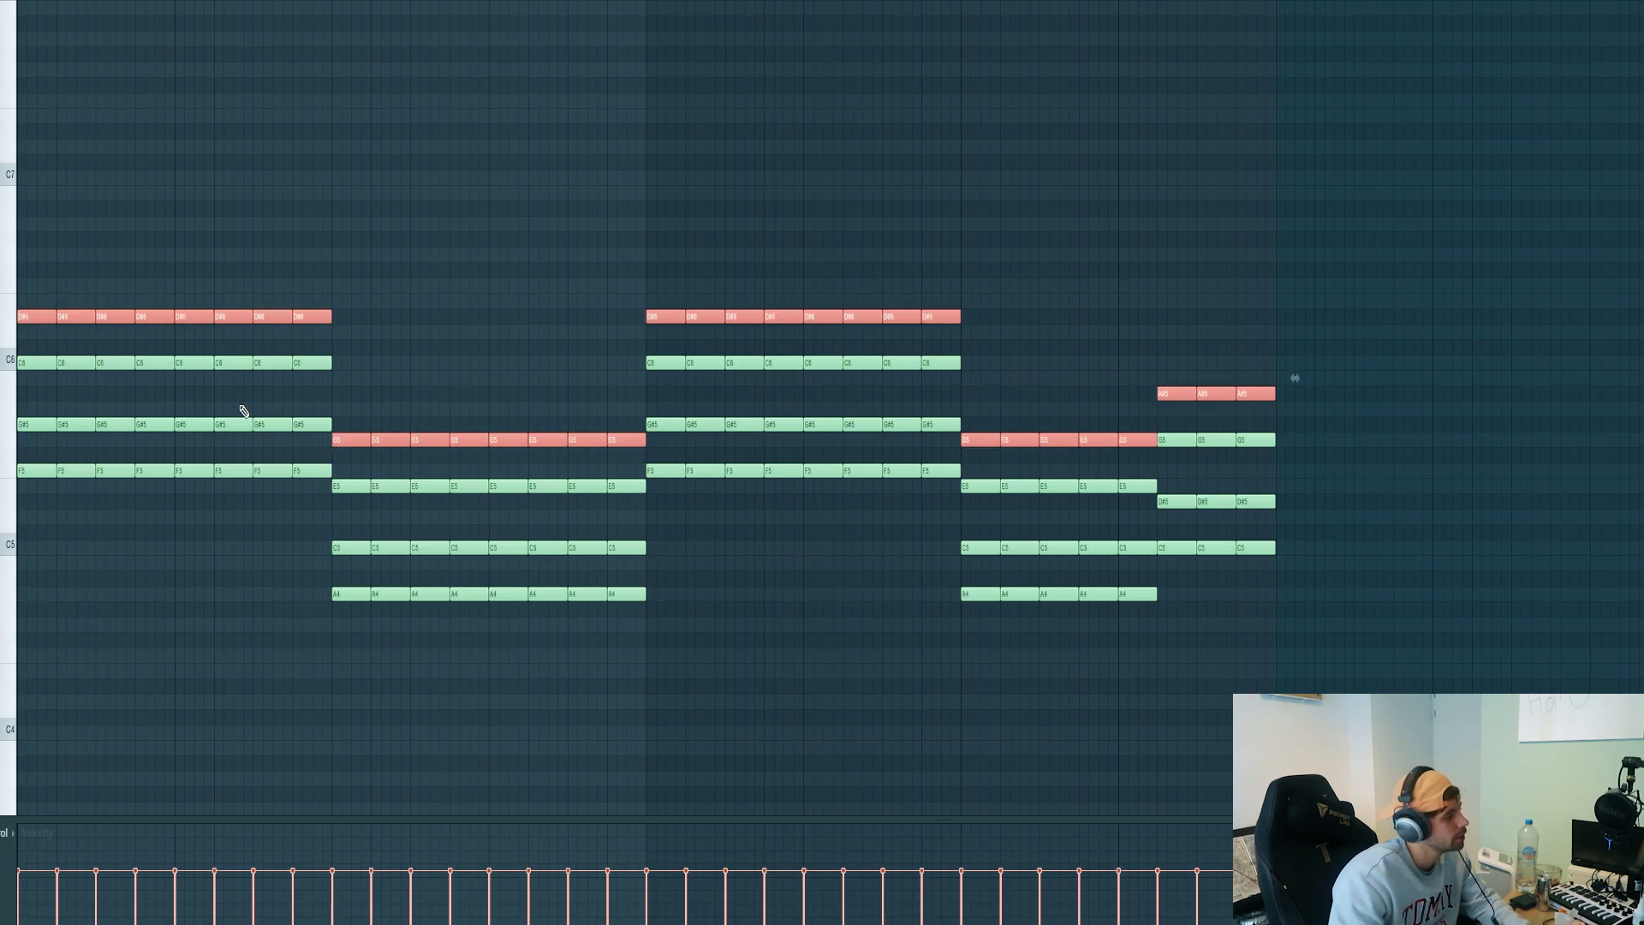
pyautogui.moveTo(349, 220)
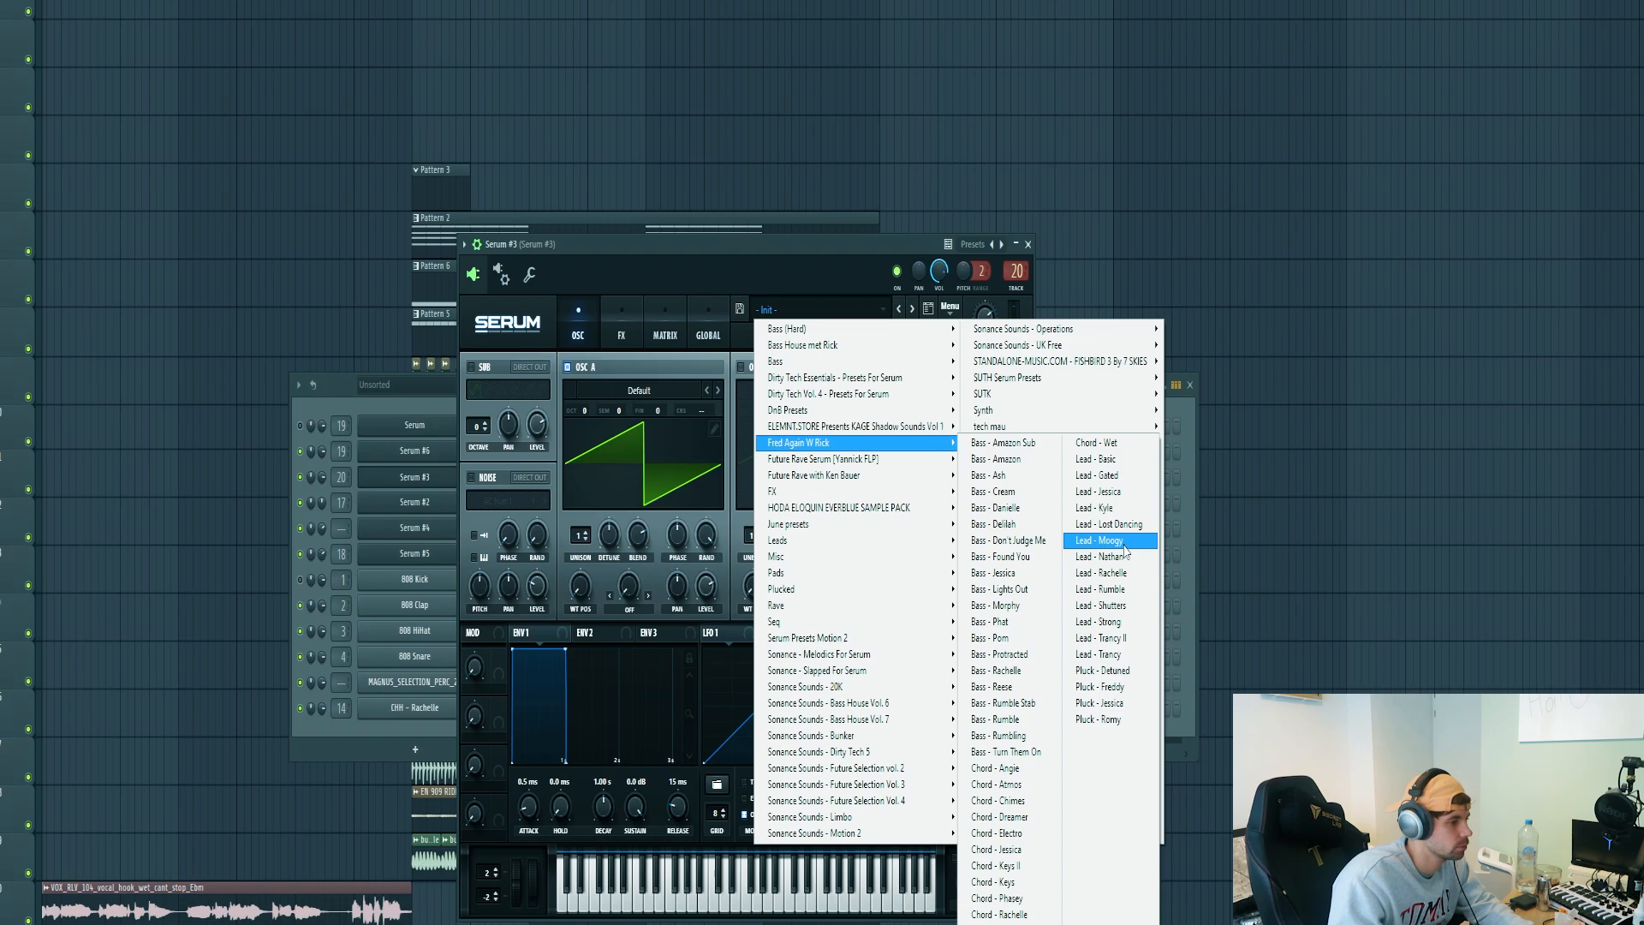
# Load Lead - Rachelle from the Fred Again W Rick folder into Serum #3
pyautogui.click(1102, 573)
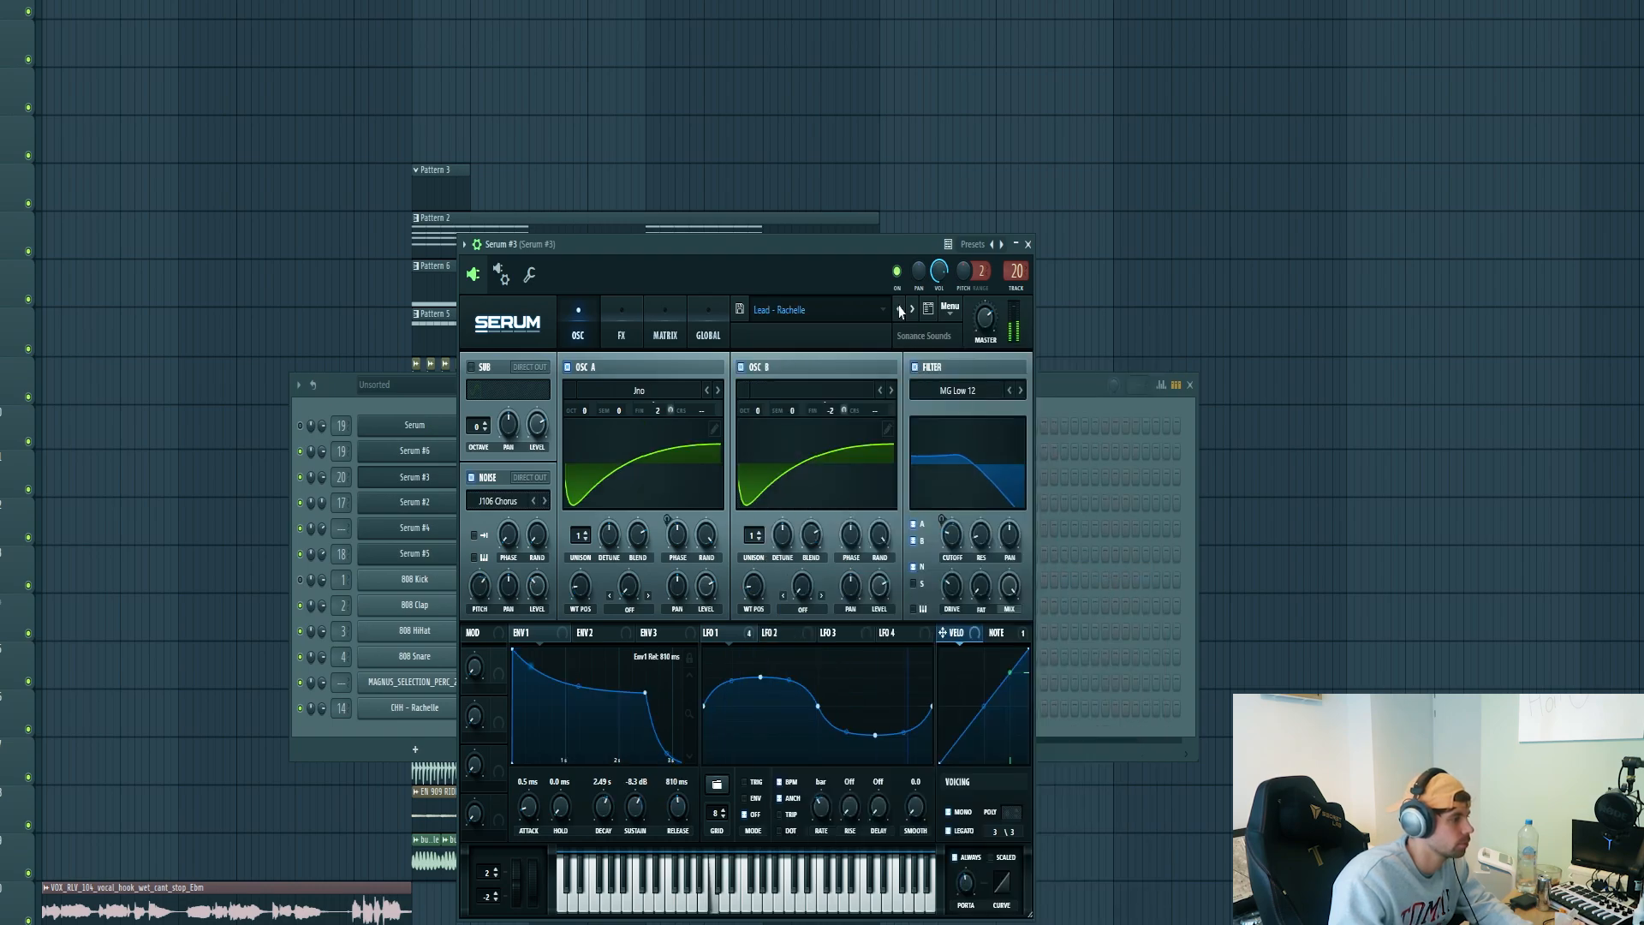
pyautogui.moveTo(898, 308)
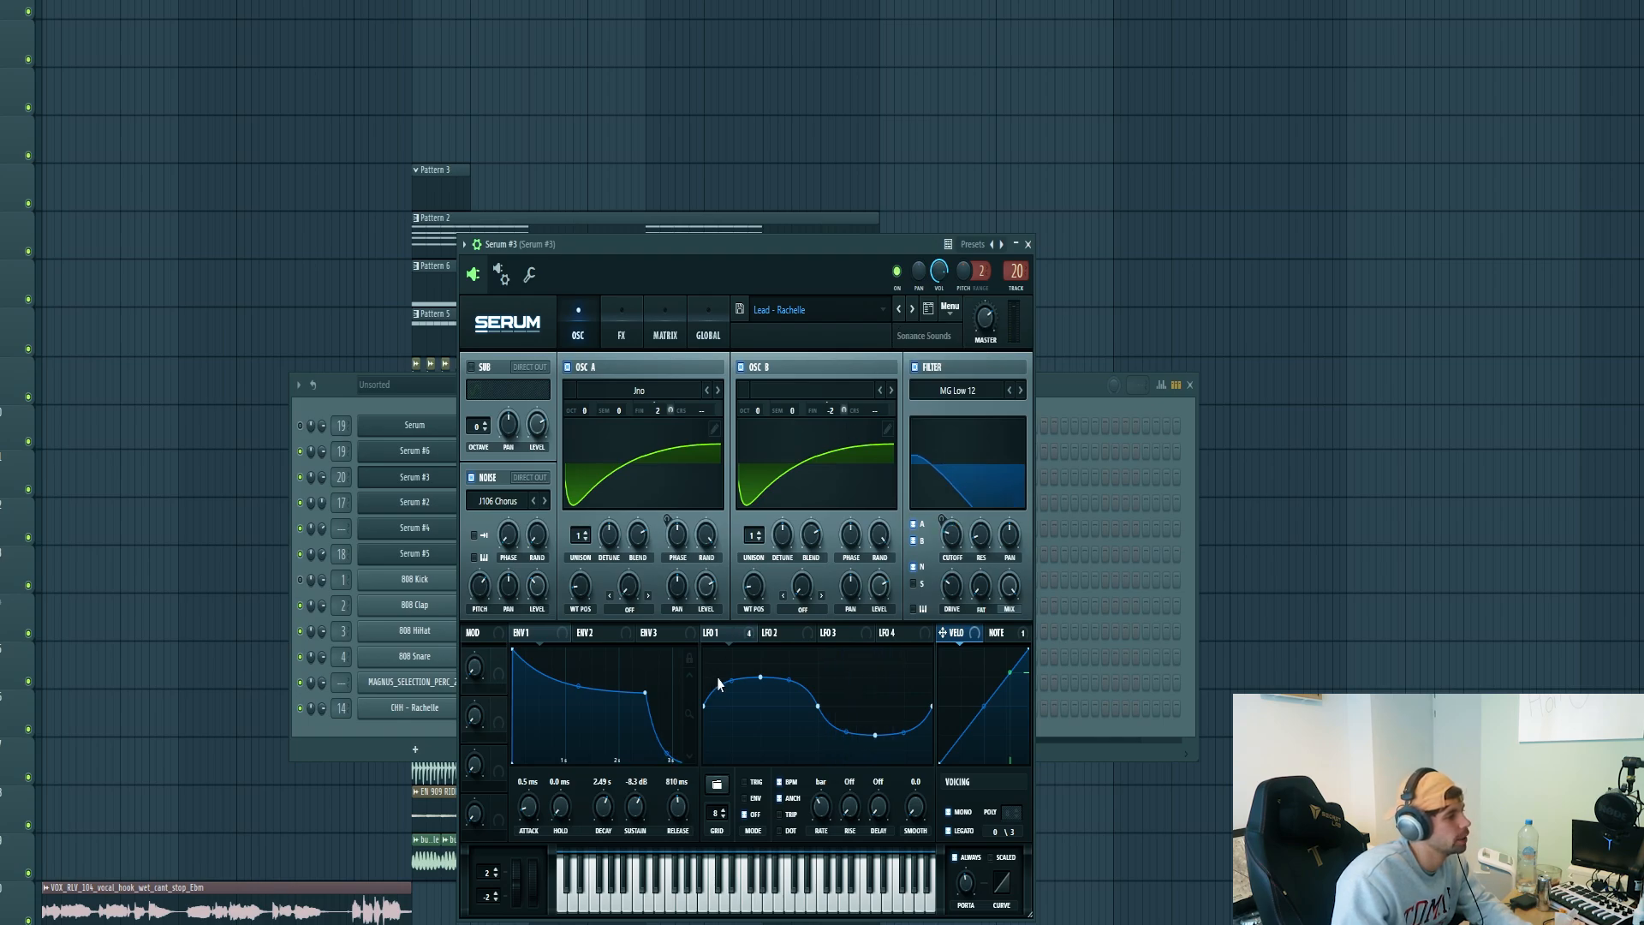
pyautogui.click(714, 632)
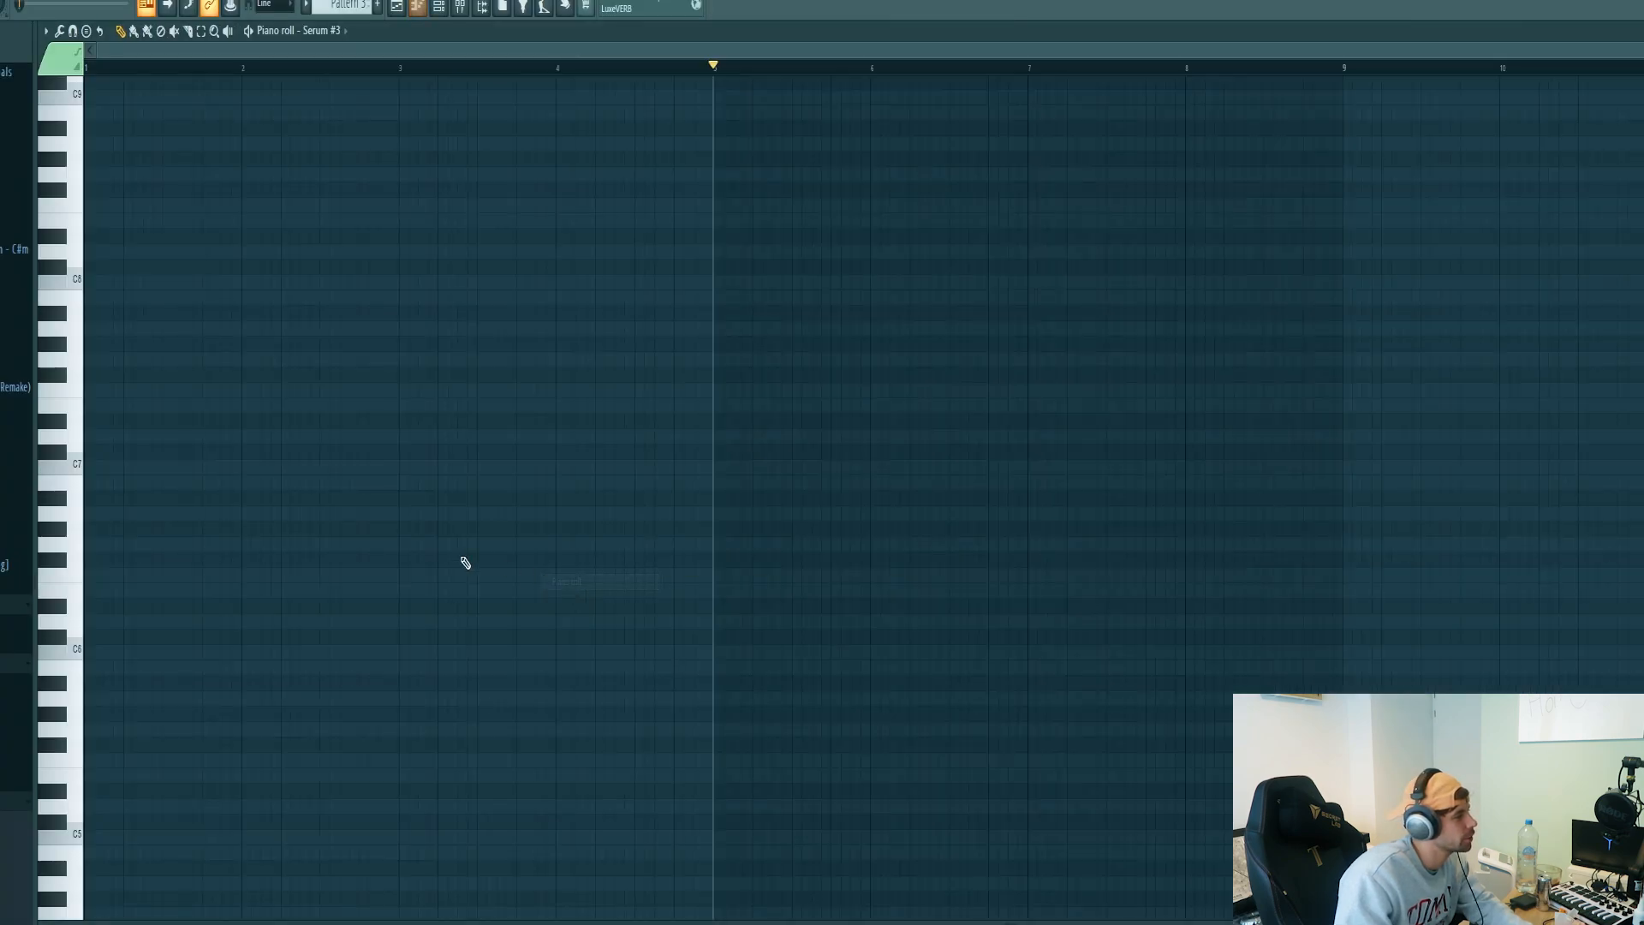
pyautogui.moveTo(56, 380)
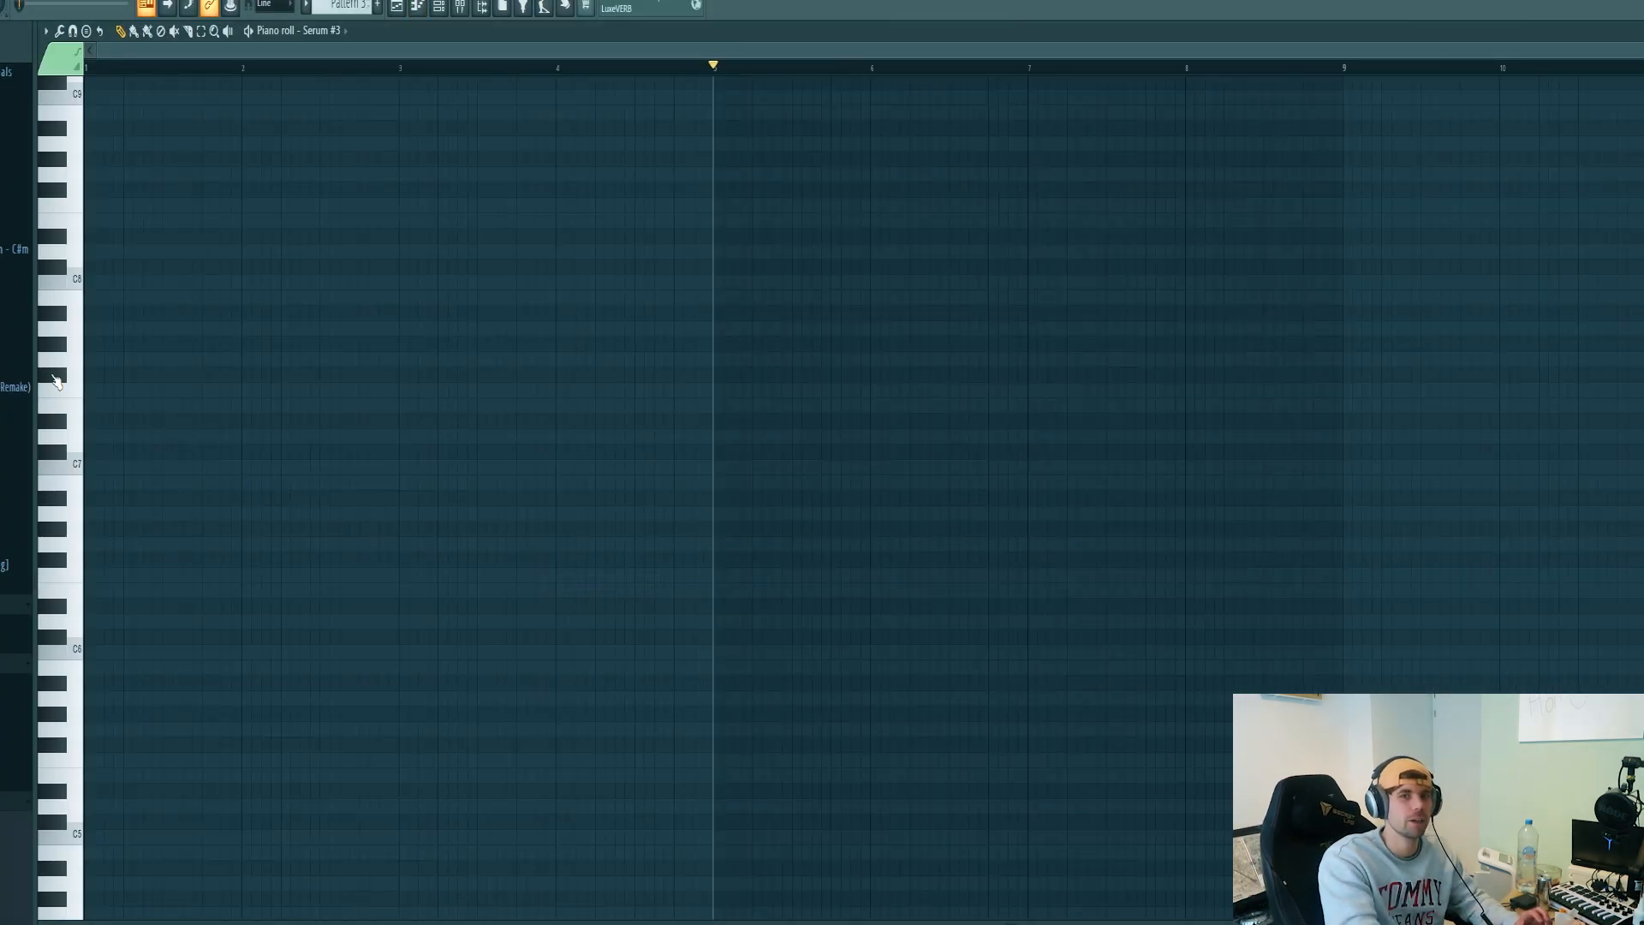
# Audition lead pitches in Serum #3's piano roll and play the melody back from a later bar
pyautogui.click(139, 420)
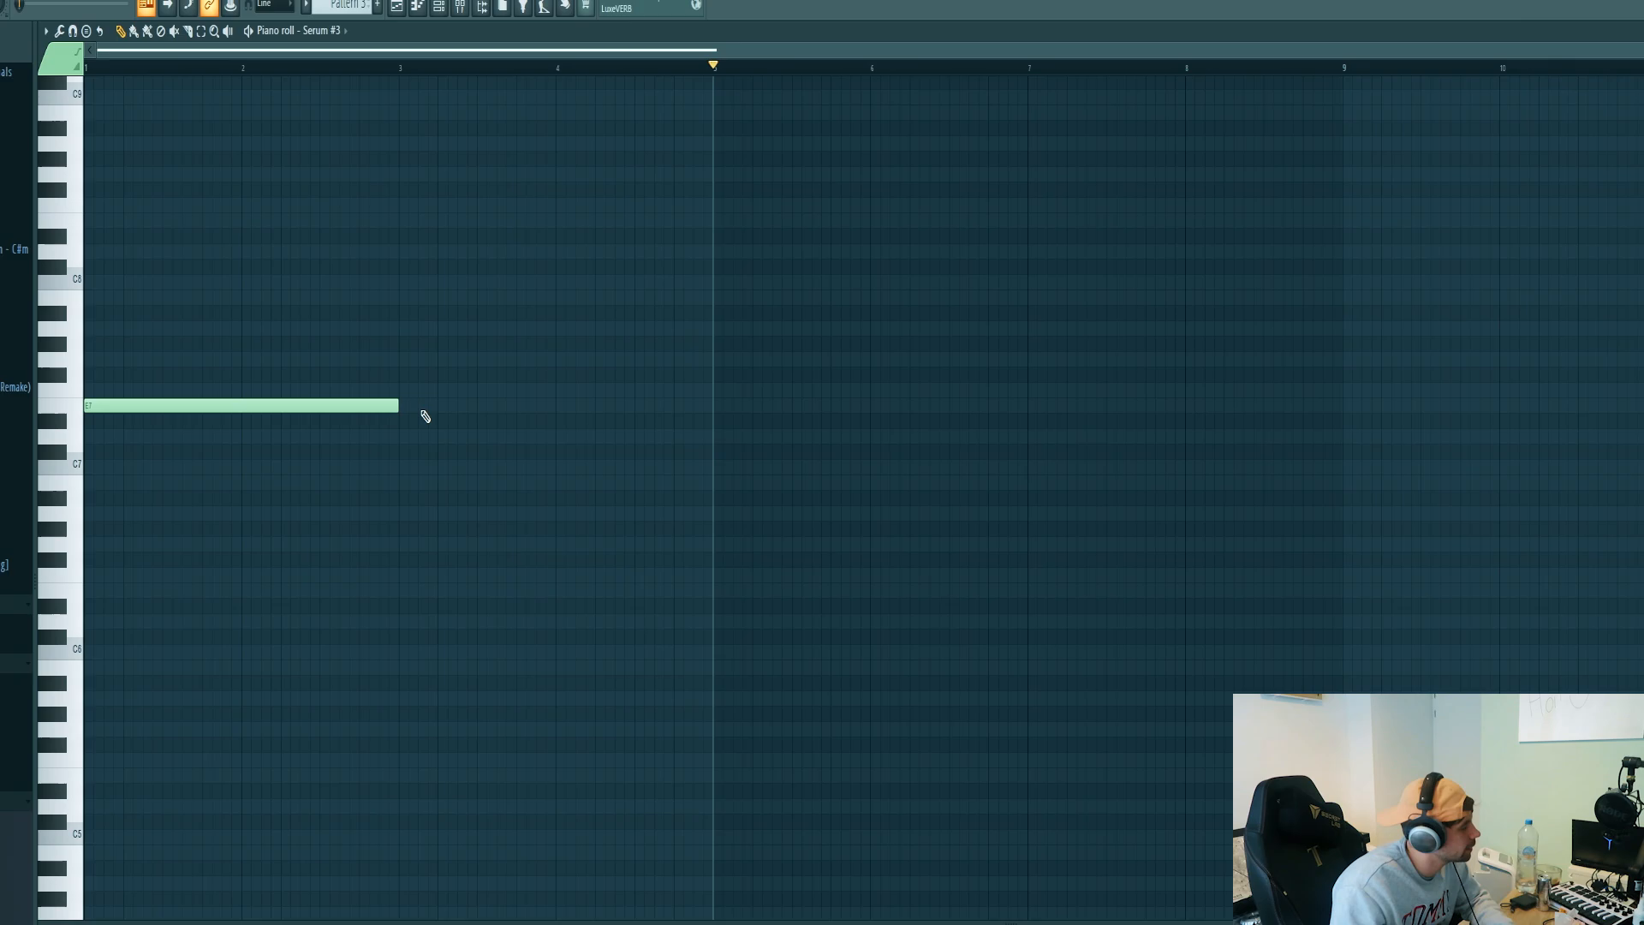
pyautogui.moveTo(404, 470)
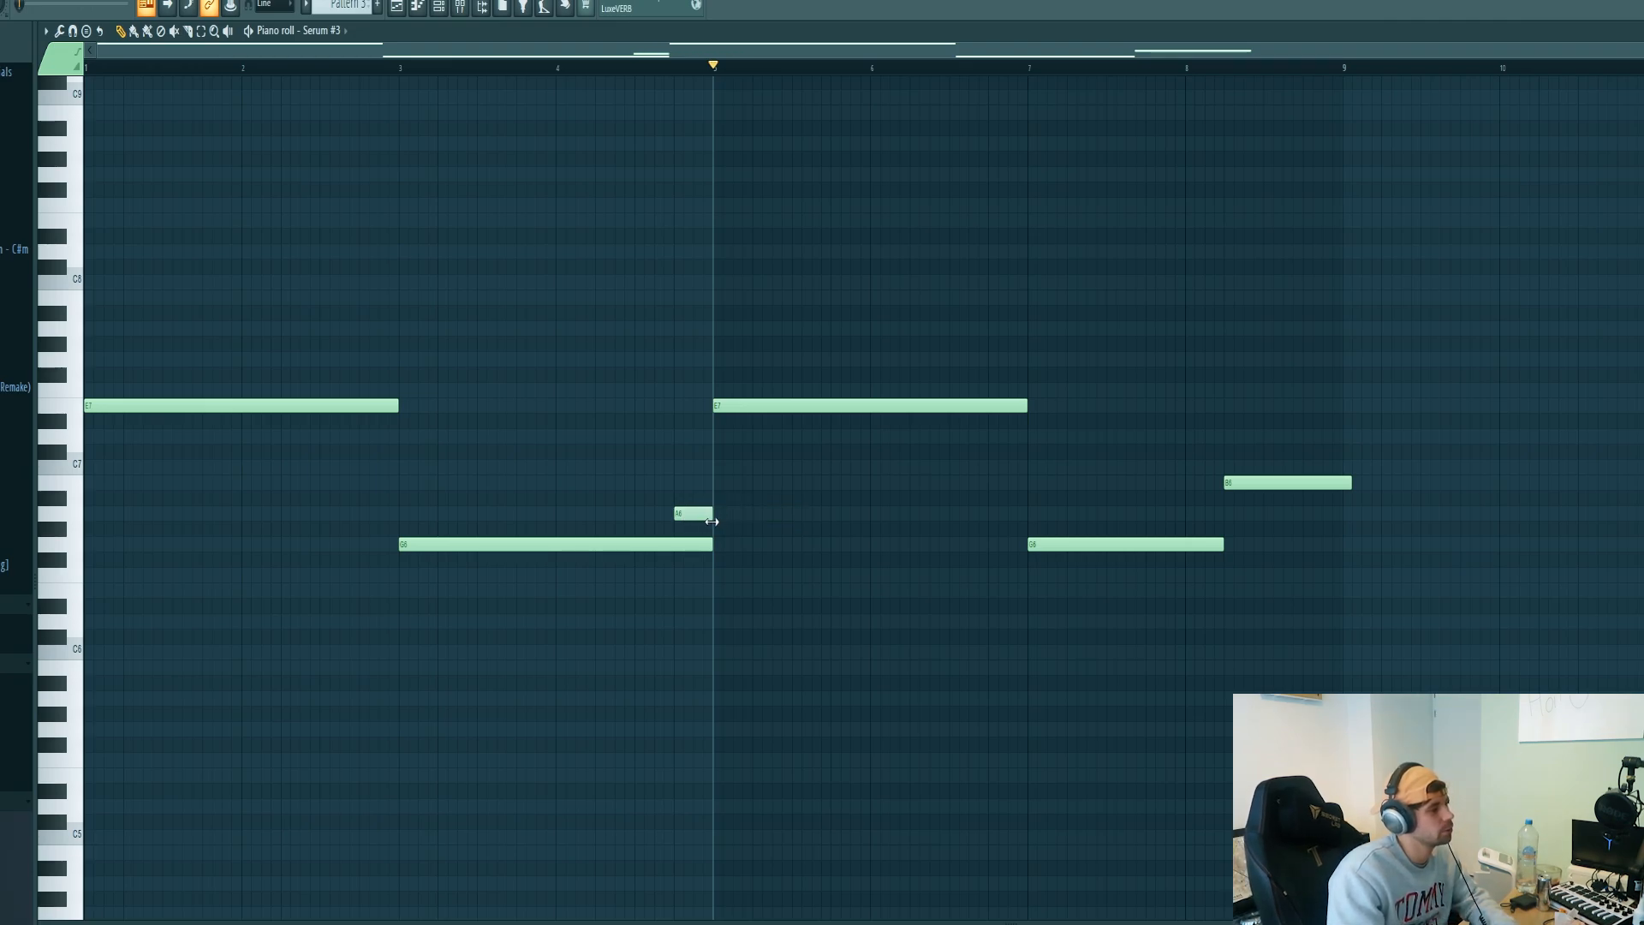
pyautogui.moveTo(123, 75)
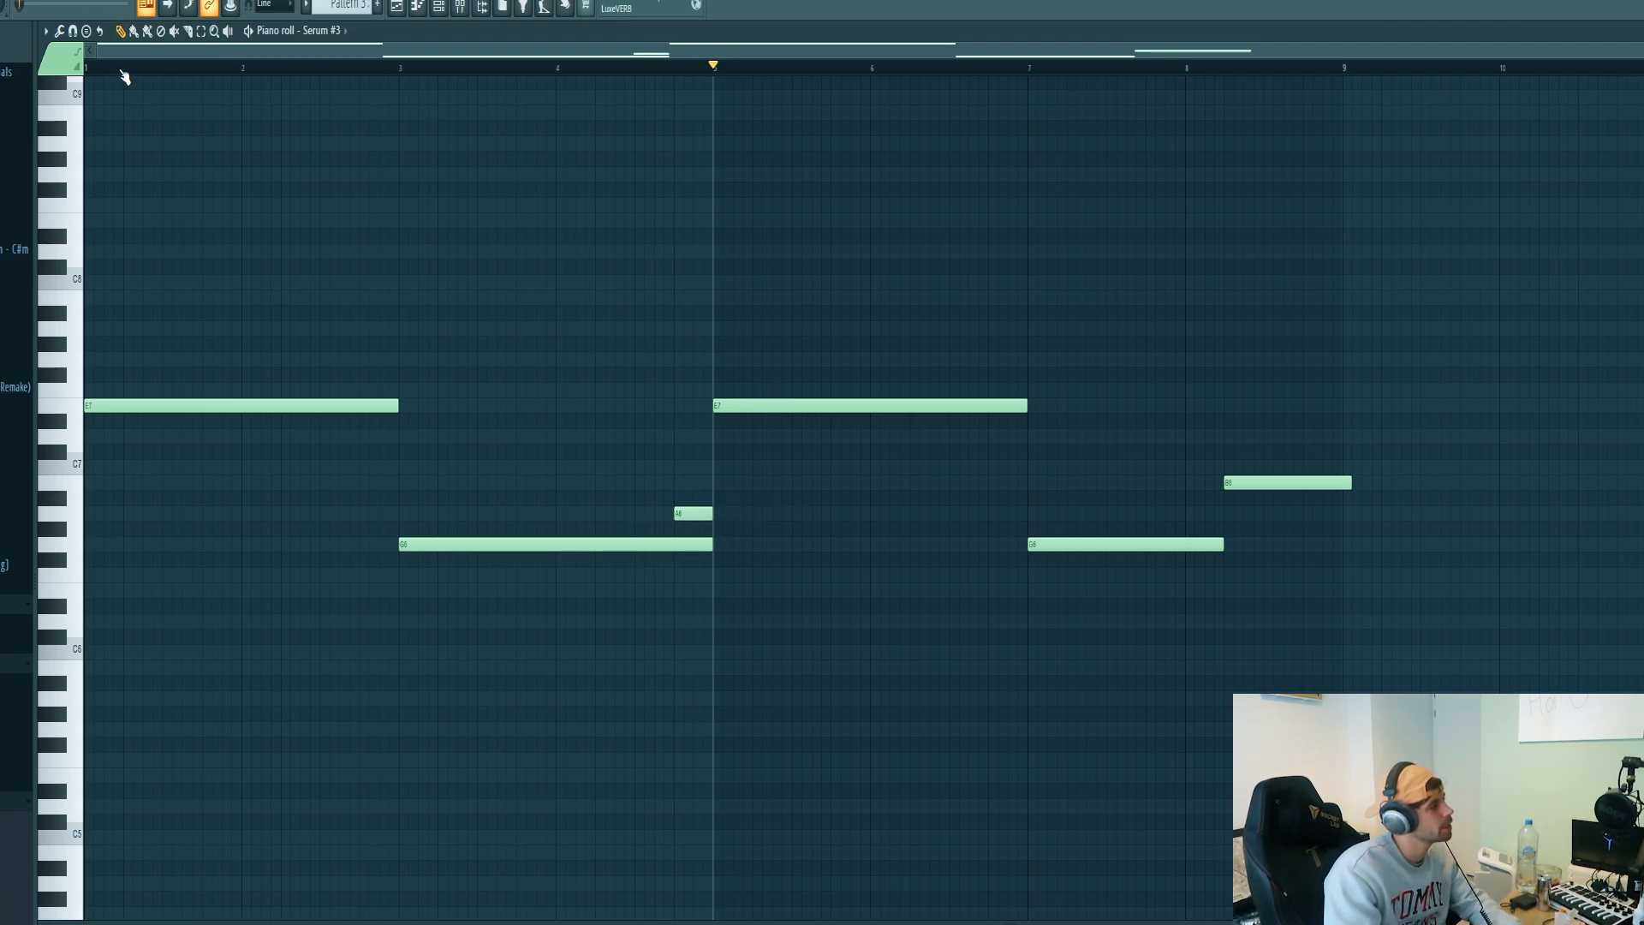
pyautogui.click(126, 67)
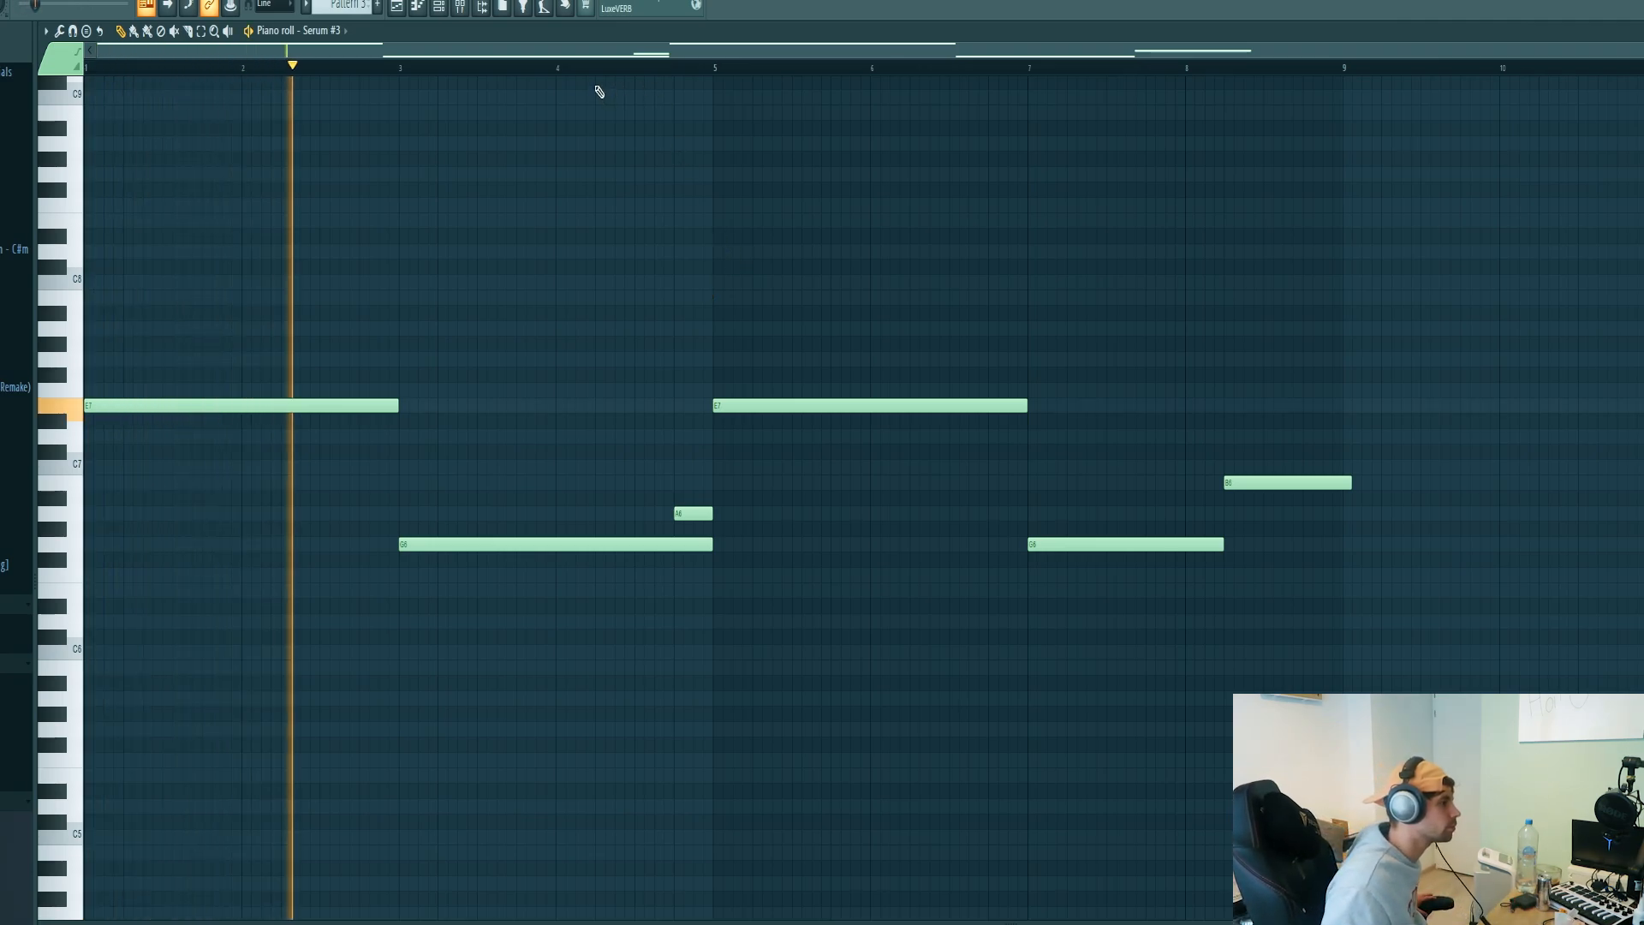
pyautogui.click(710, 65)
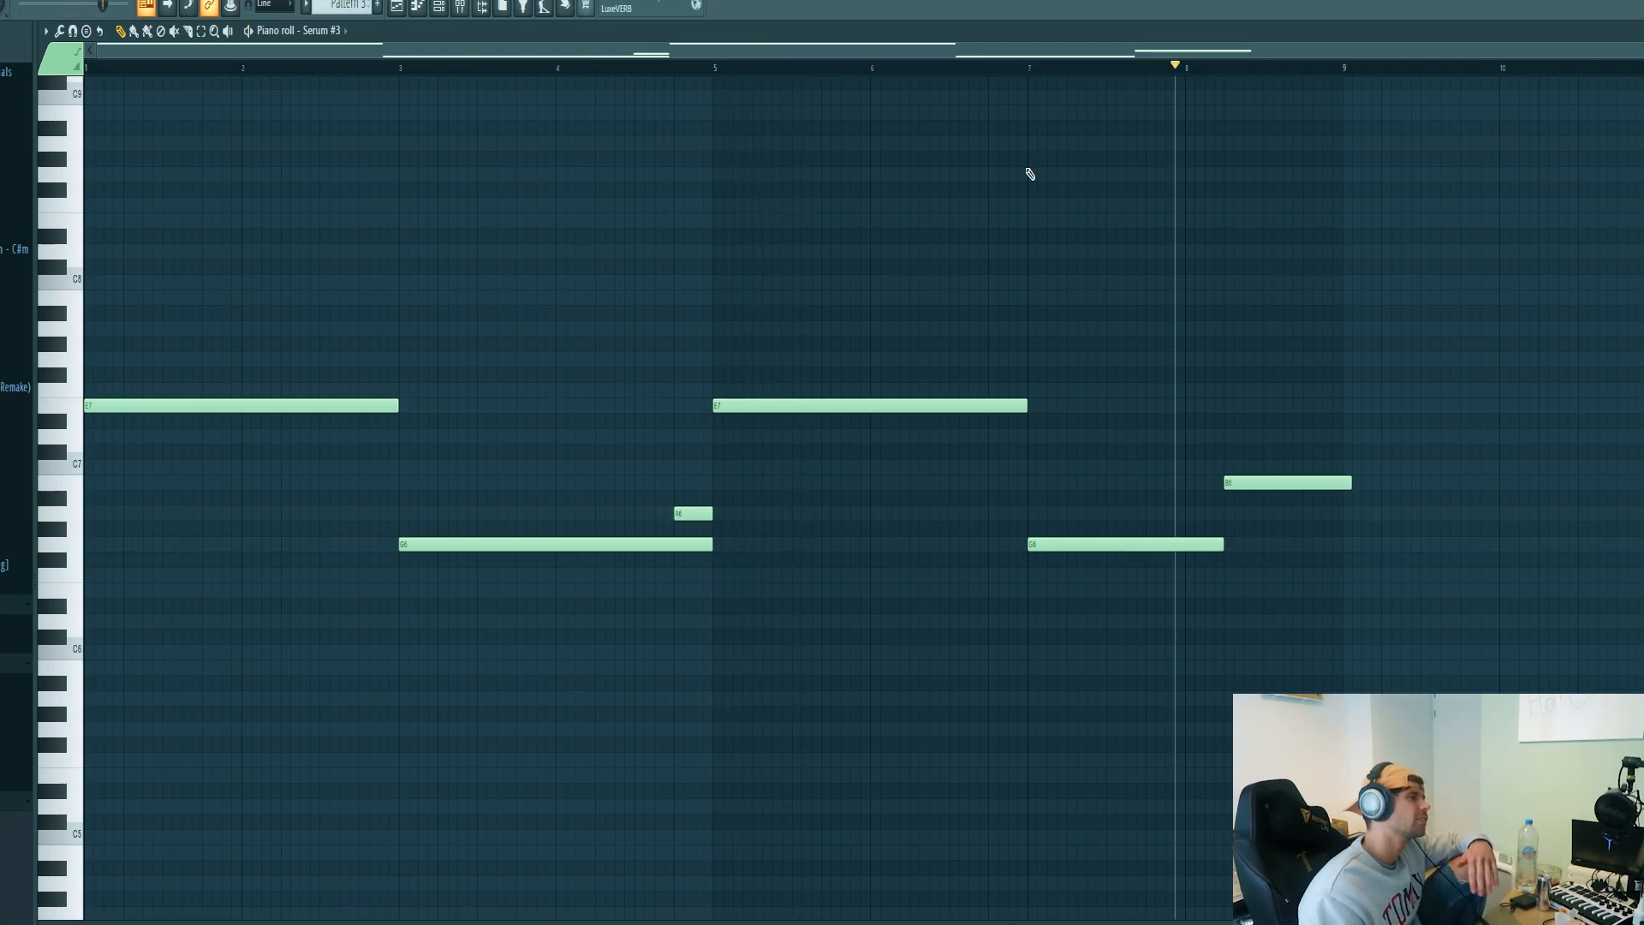
pyautogui.moveTo(464, 74)
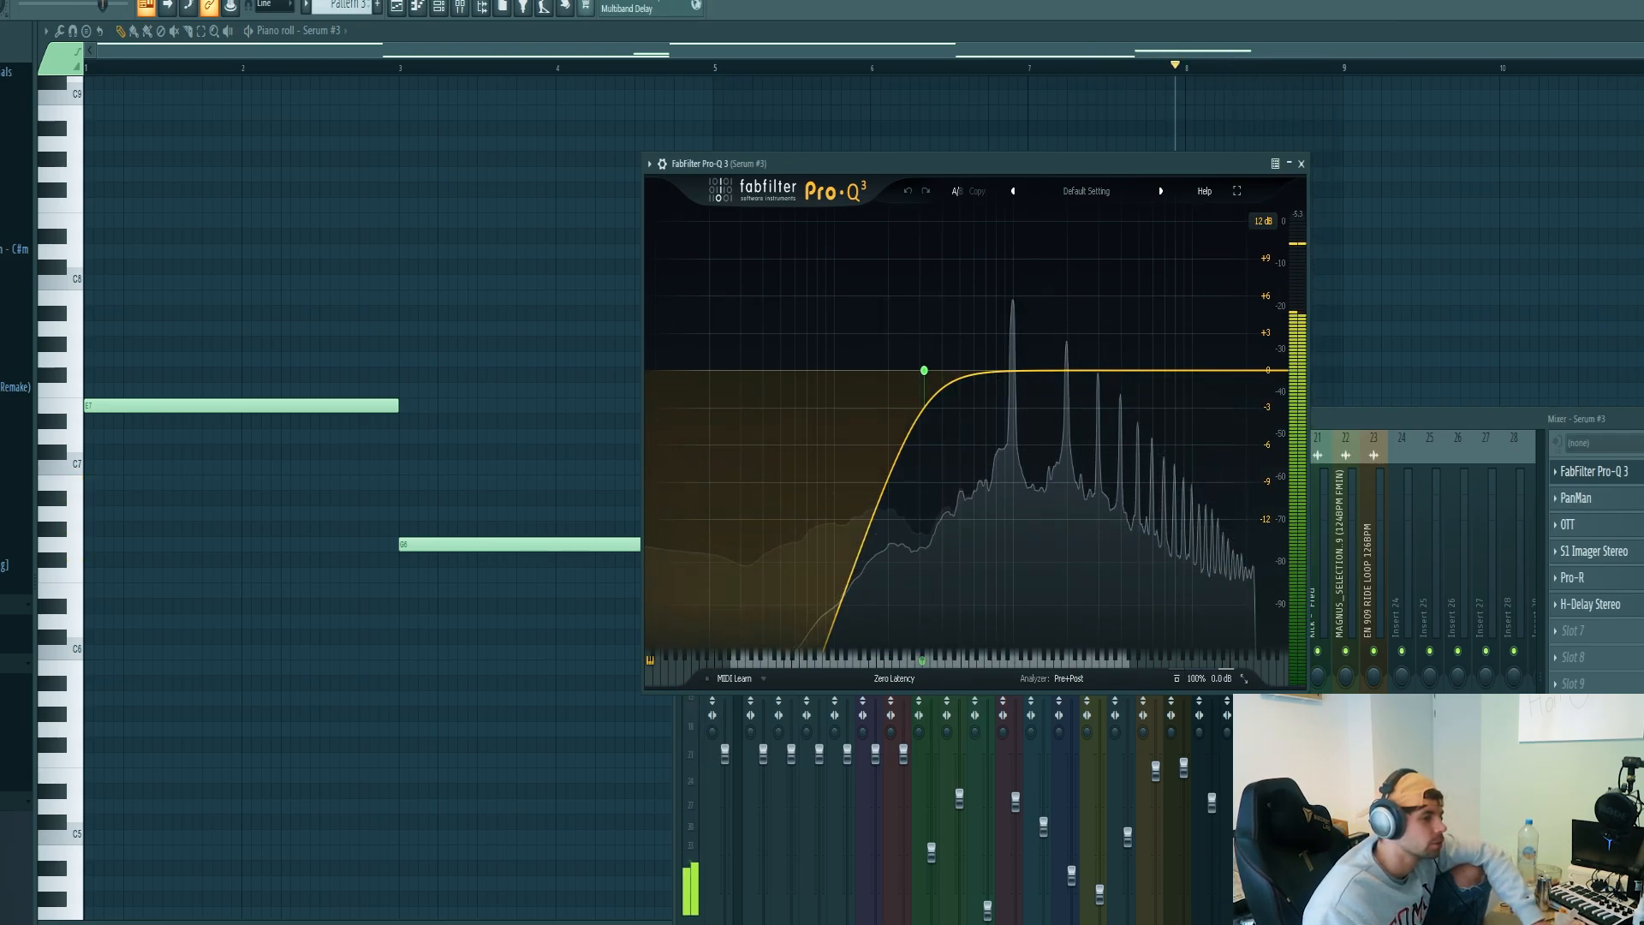
# Shape the low cut on the lead's Pro-Q 3 EQ on the Serum #3 insert
pyautogui.click(1575, 498)
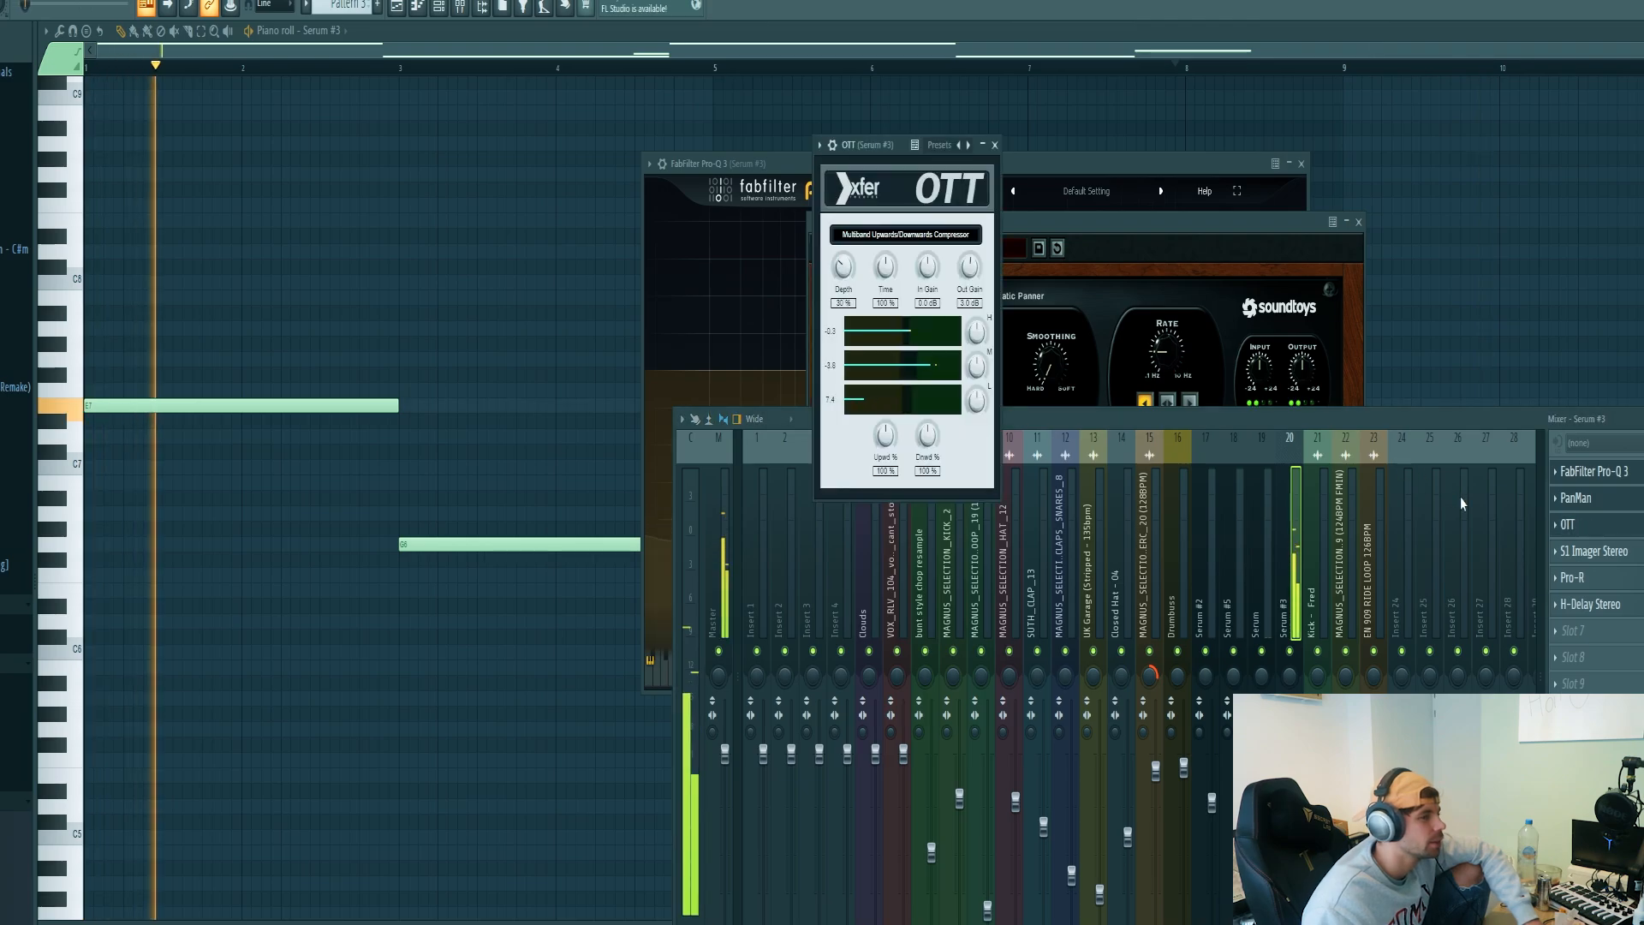
pyautogui.click(1592, 551)
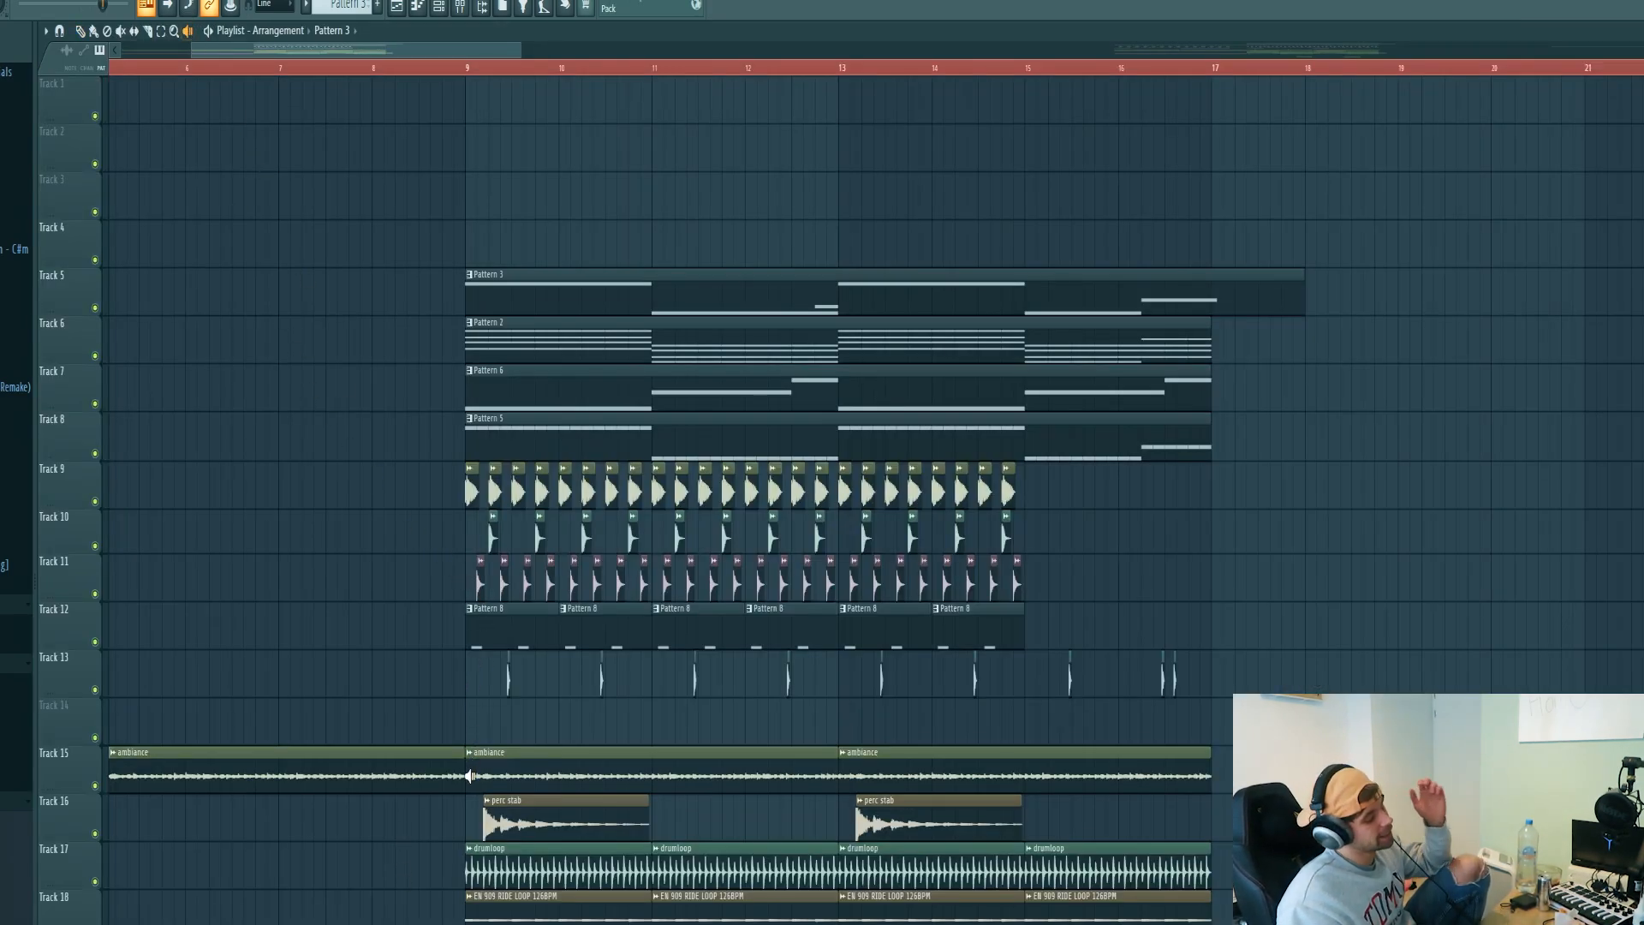
# Select the first ambiance clip on Track 15 in the Playlist
pyautogui.click(262, 766)
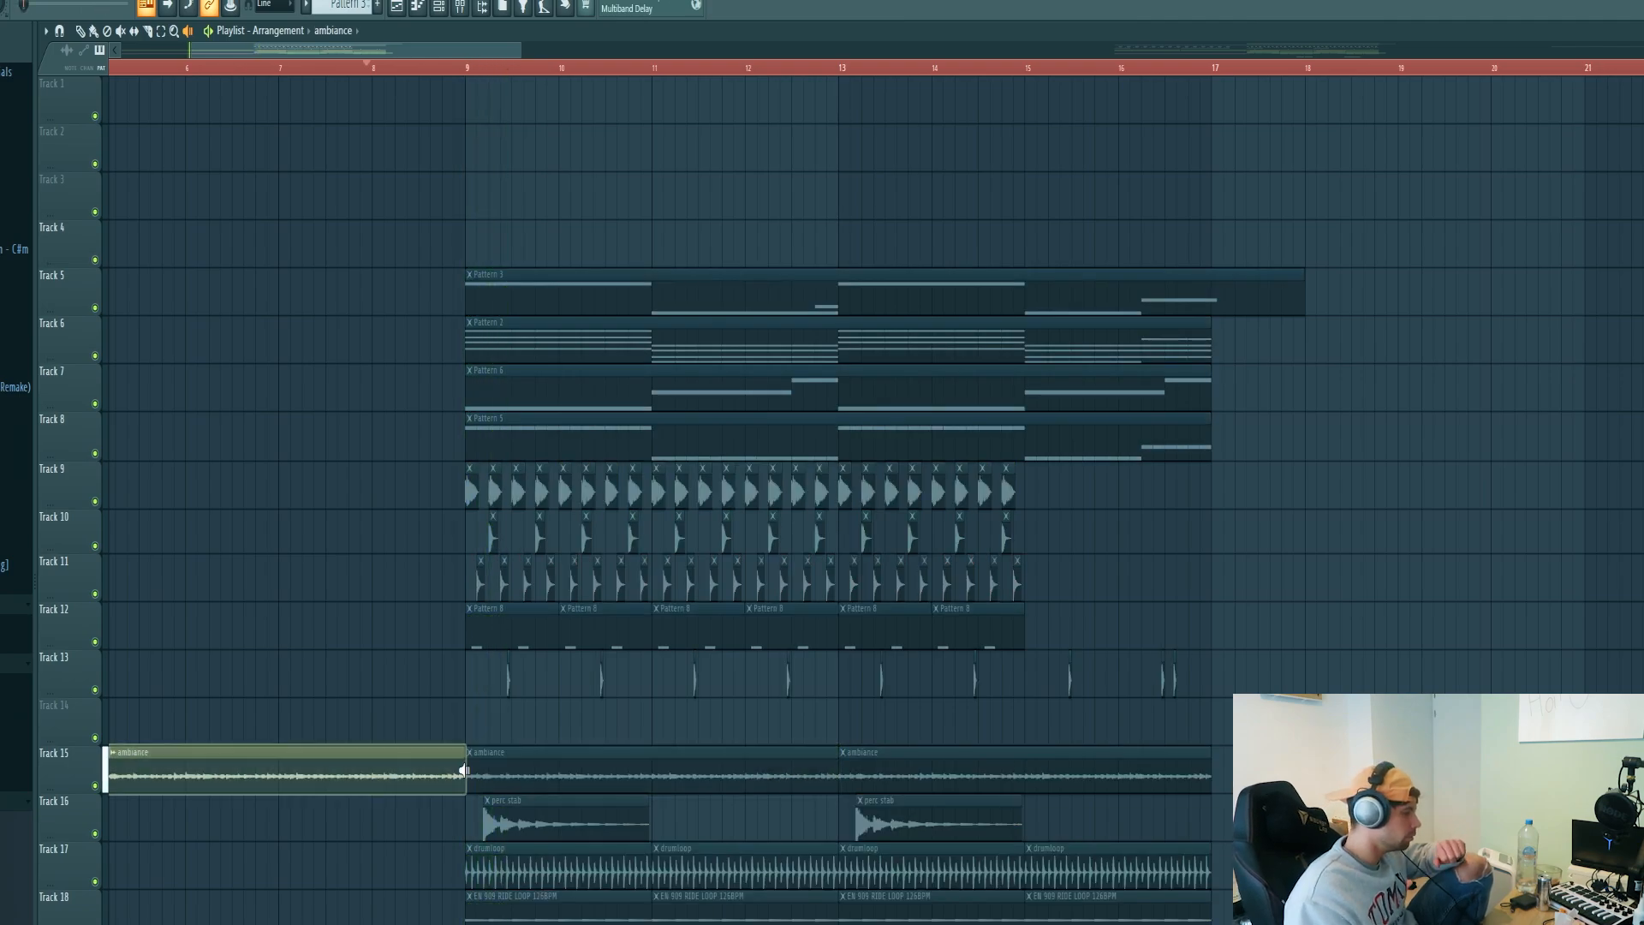